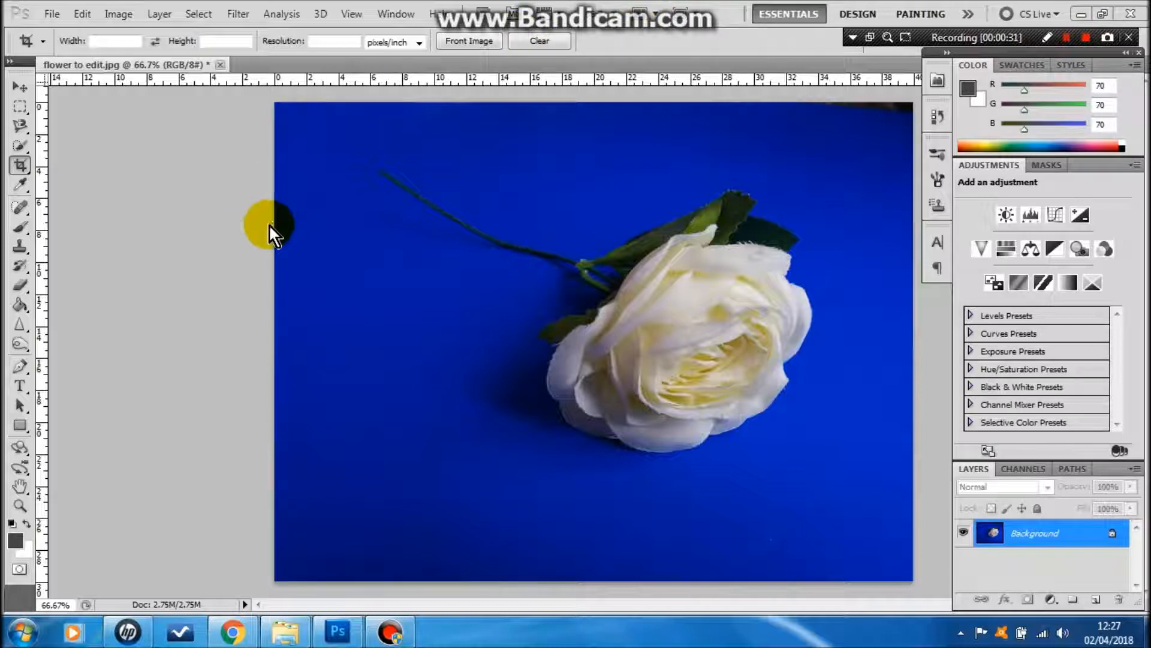
mouse_move(159, 198)
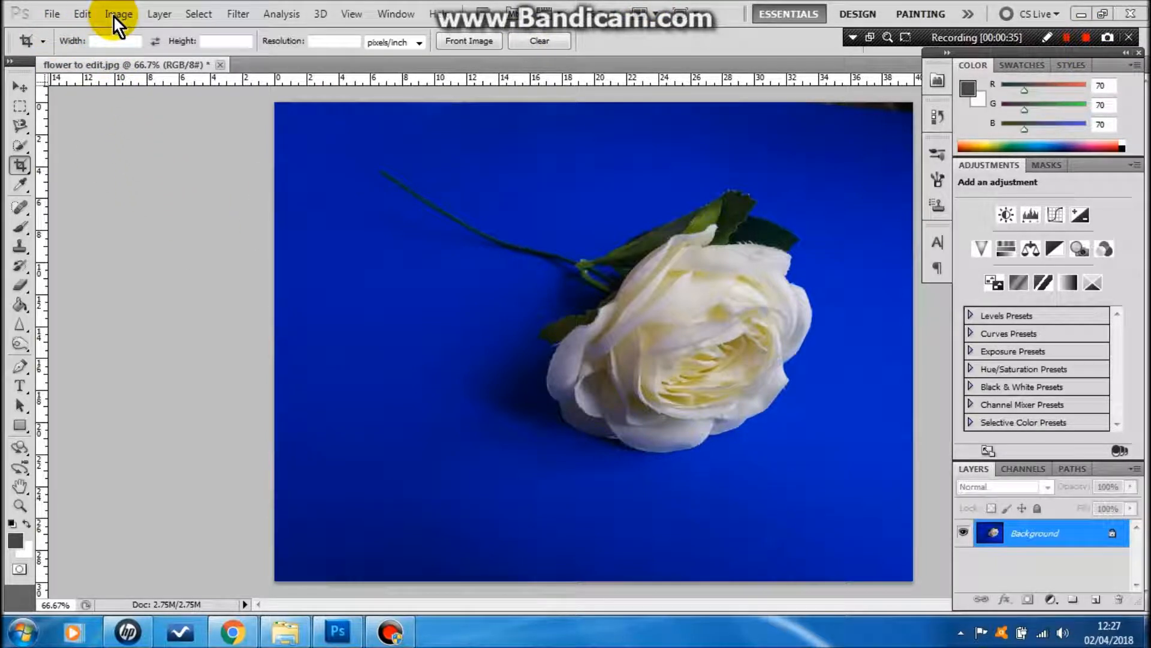
Step: Show the Image > Adjustments submenu for the rose photo
click(119, 13)
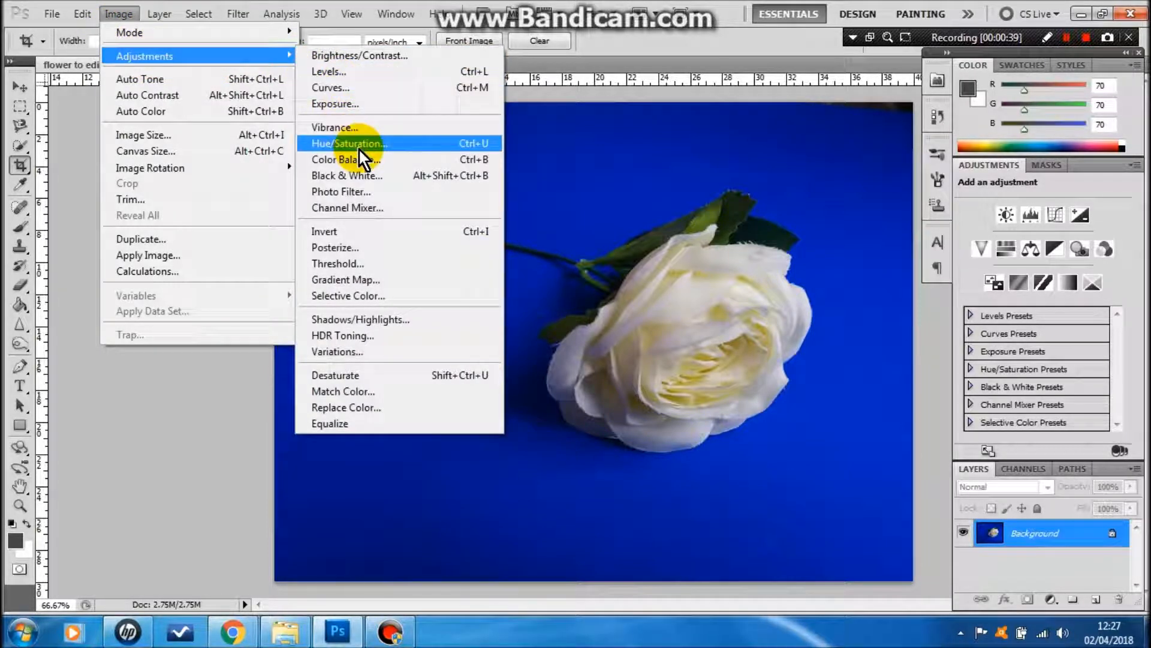
Step: In Hue/Saturation, sweep the Hue slider up through purple, red and orange backgrounds
click(341, 144)
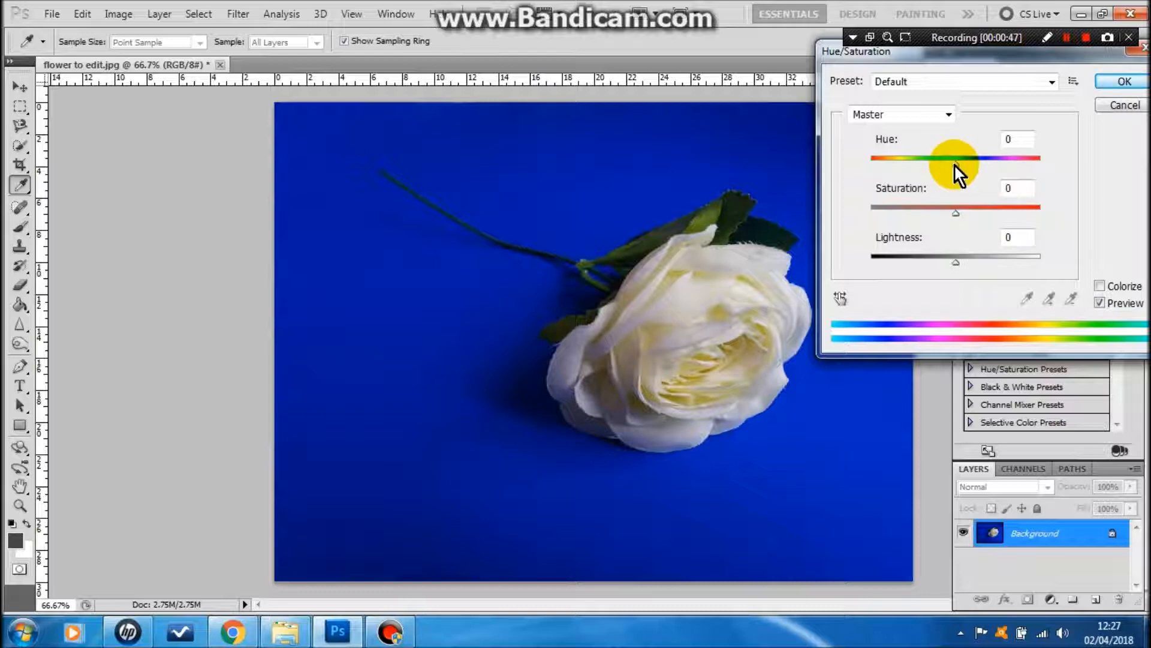
drag(953, 157, 959, 157)
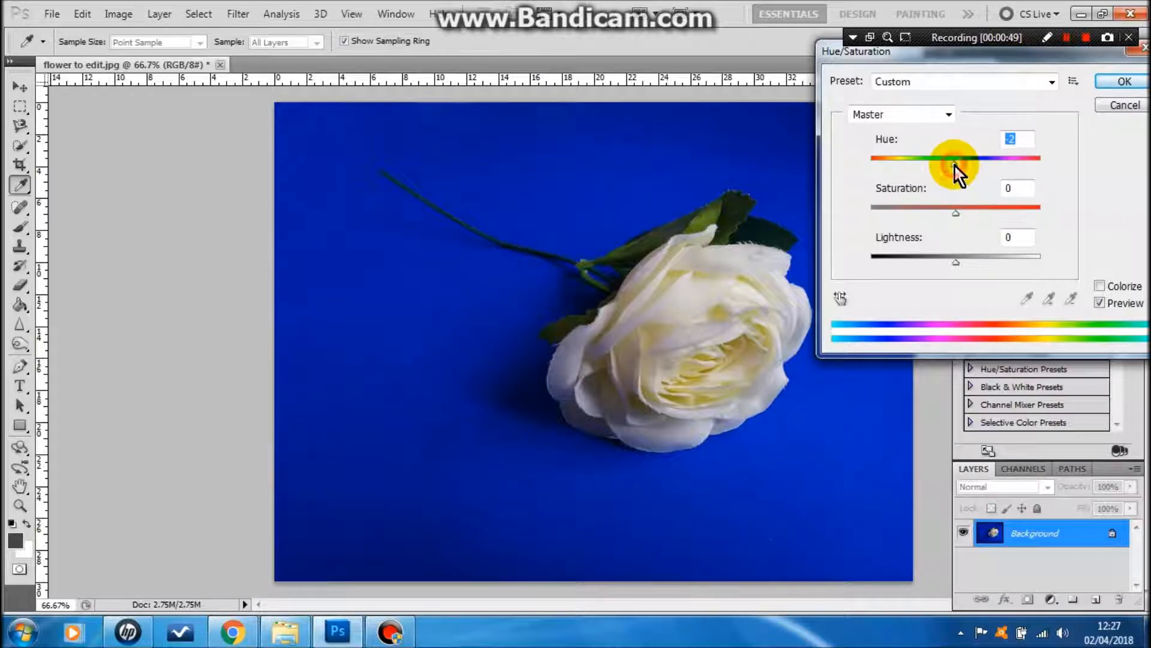
drag(954, 158, 995, 158)
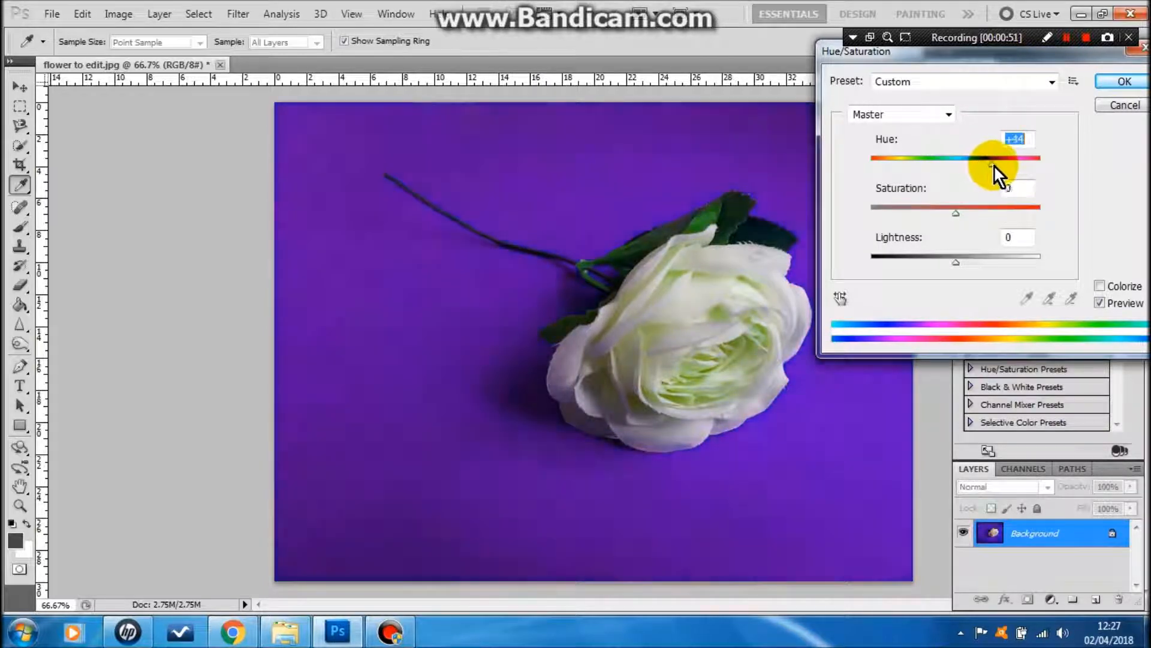
drag(995, 165, 1020, 165)
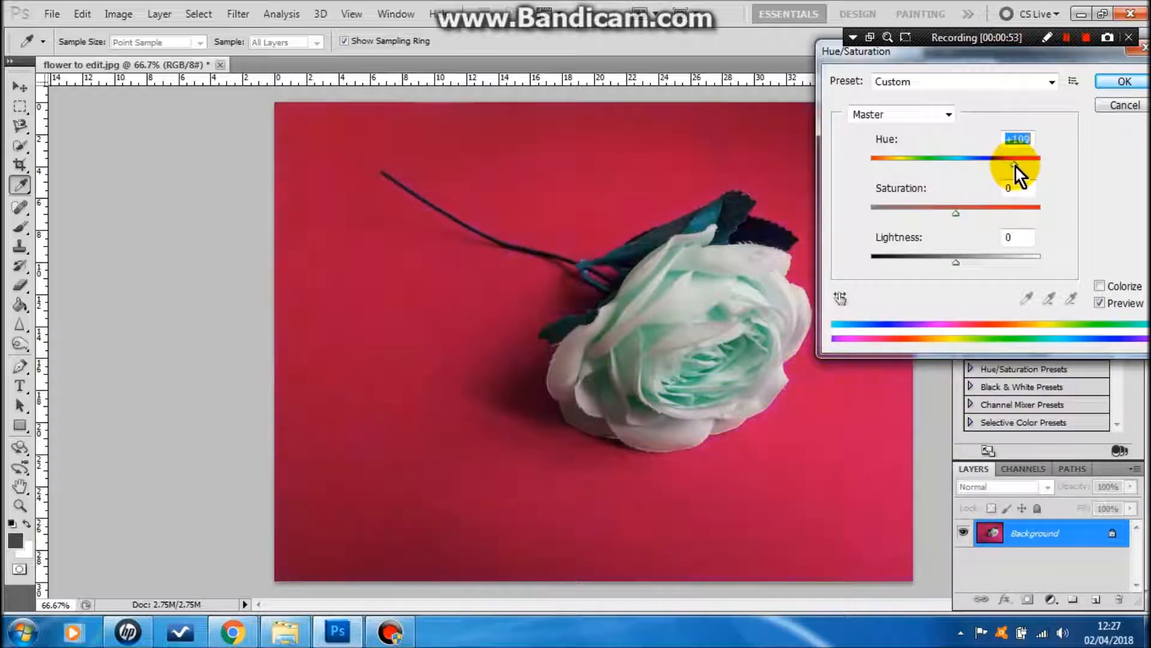
drag(1012, 158, 1028, 159)
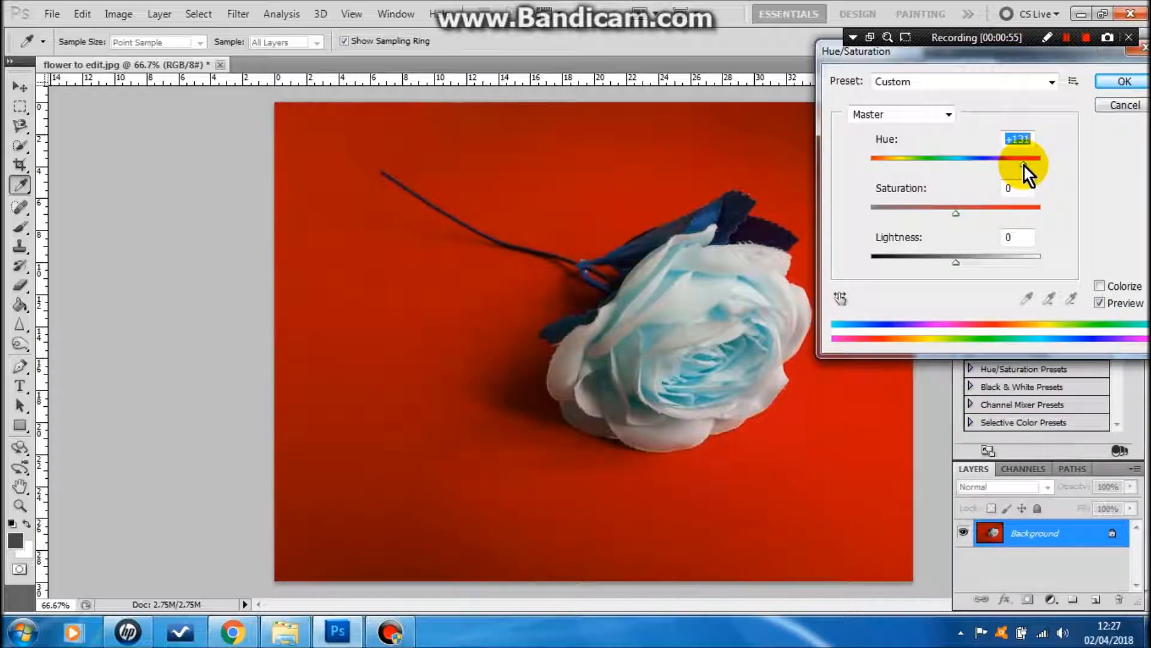
Step: Bring the Hue back down to -79 so the background turns green and the rose pinkish
drag(1021, 158, 954, 159)
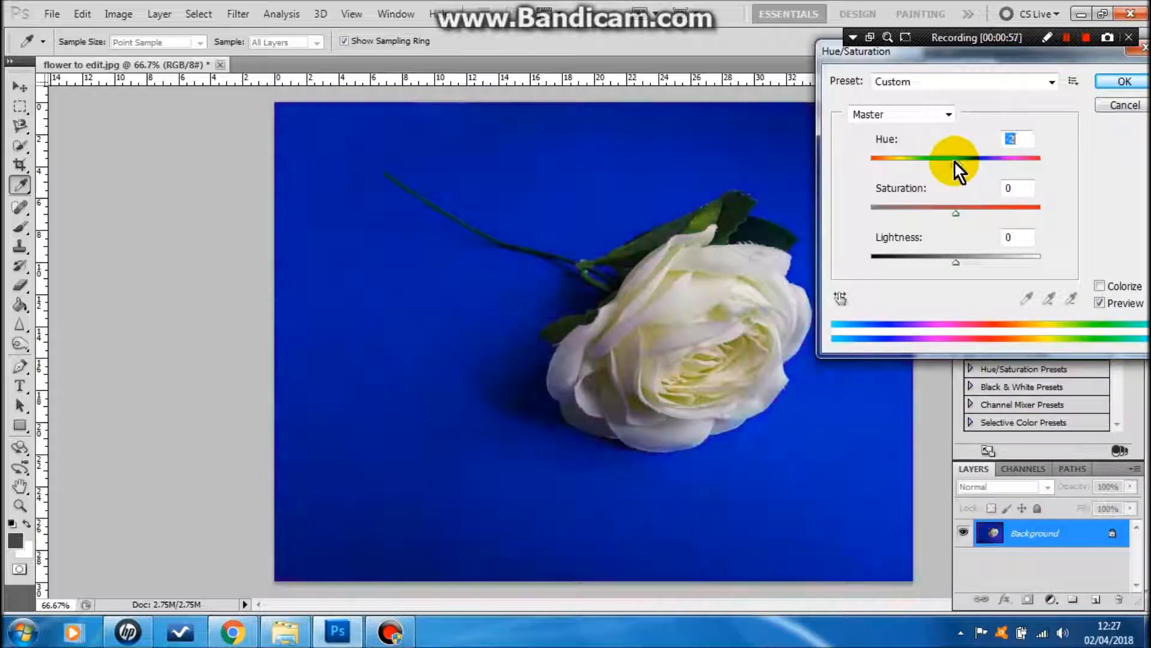
drag(954, 158, 921, 158)
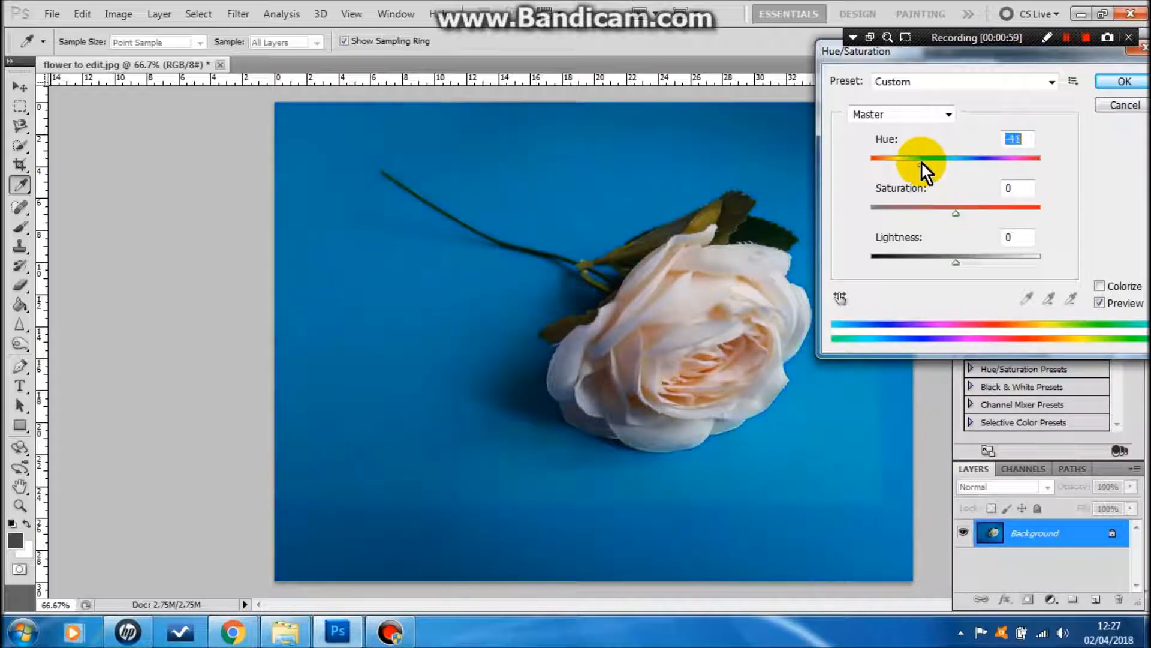
drag(921, 157, 914, 157)
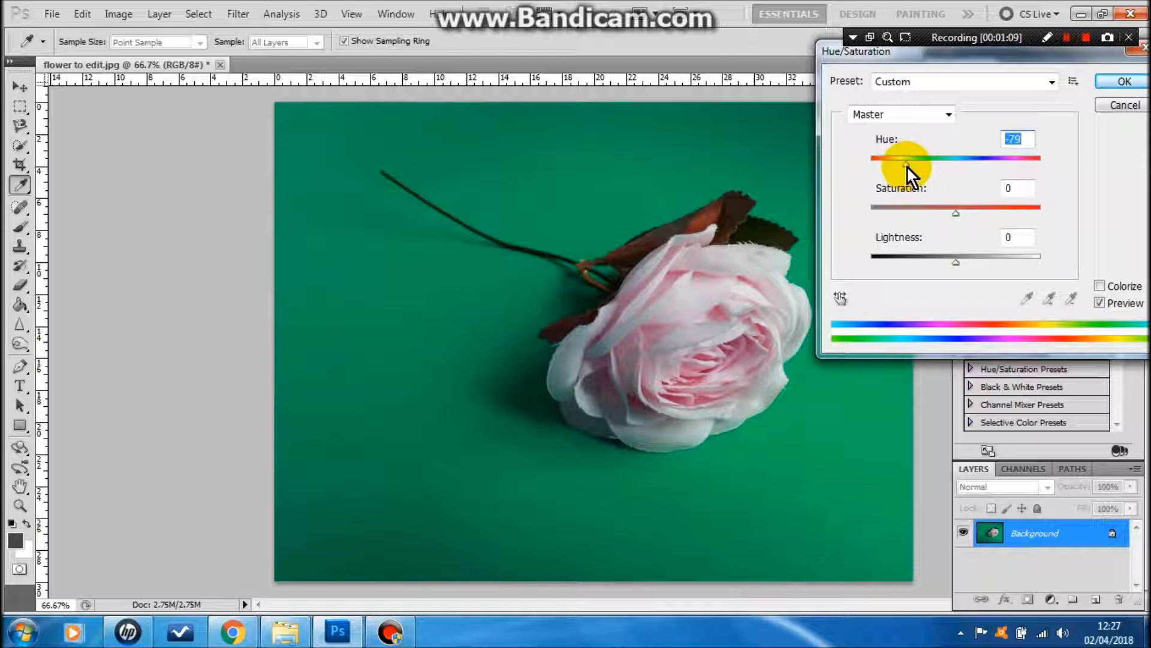
mouse_move(913, 192)
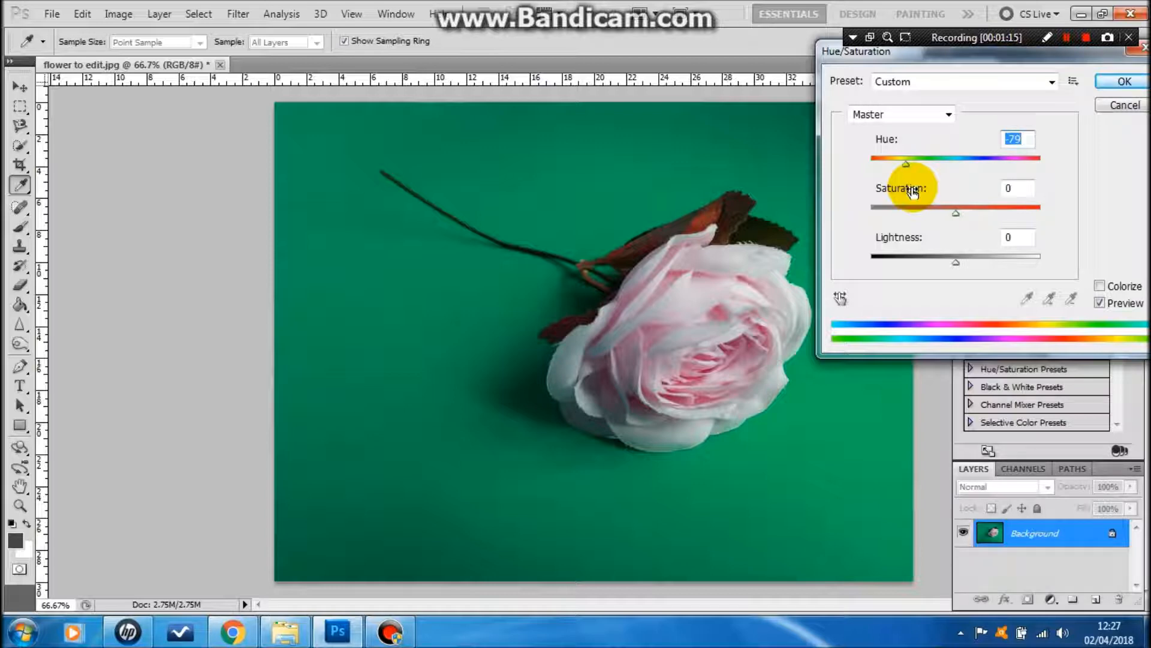
mouse_move(945, 274)
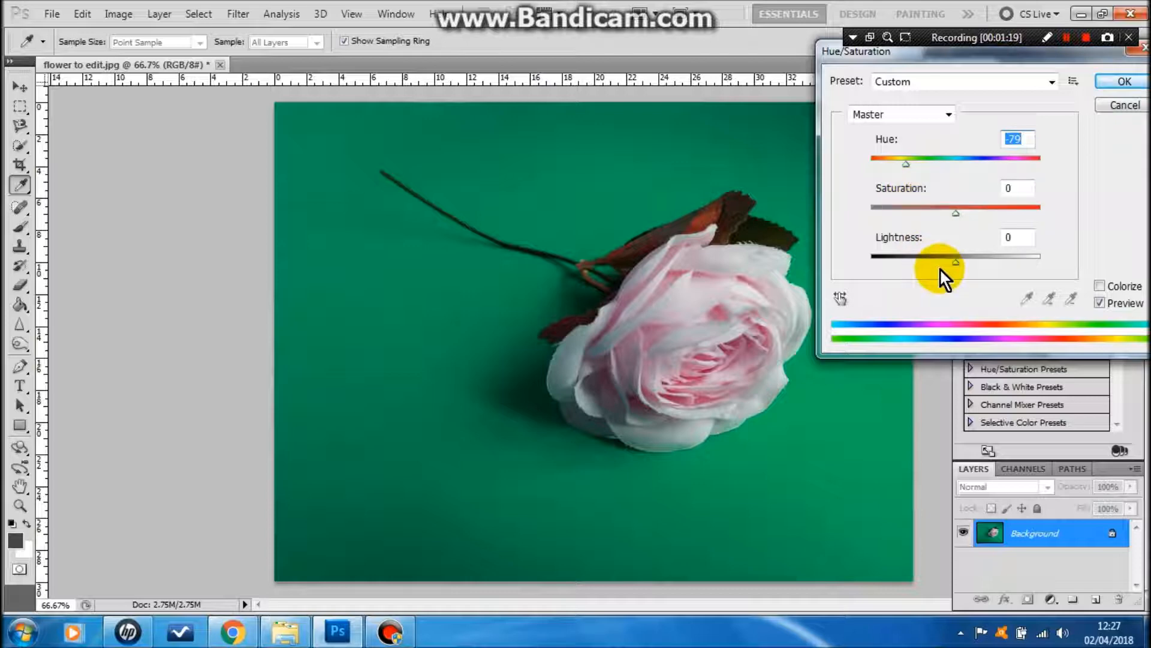
mouse_move(957, 268)
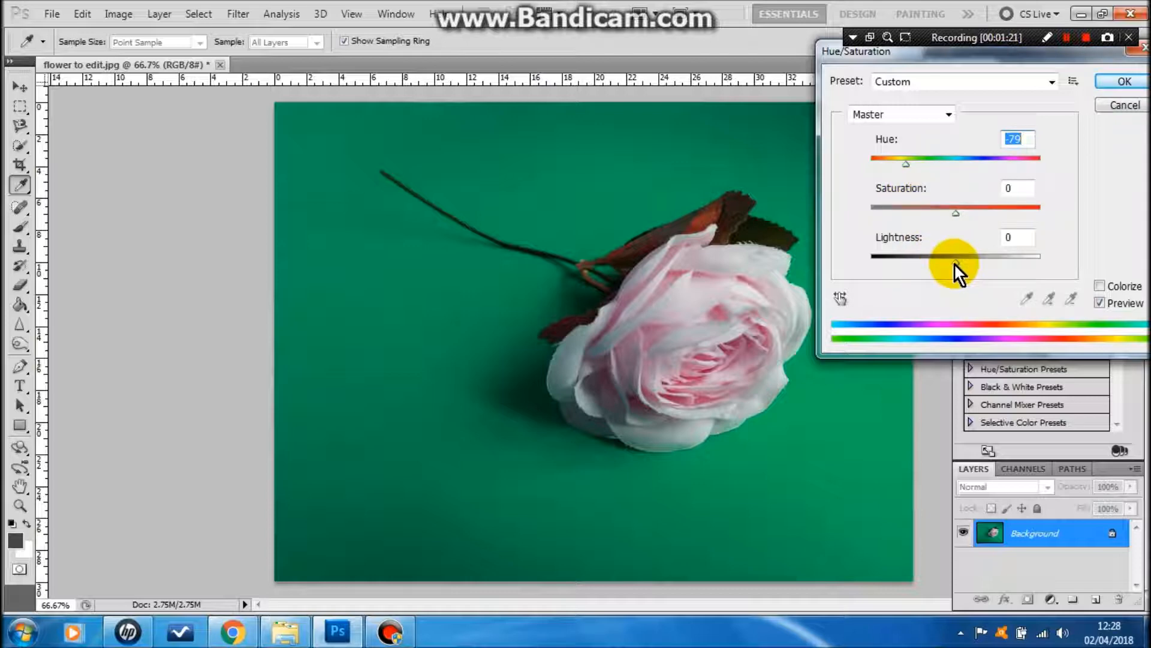
drag(955, 254, 973, 255)
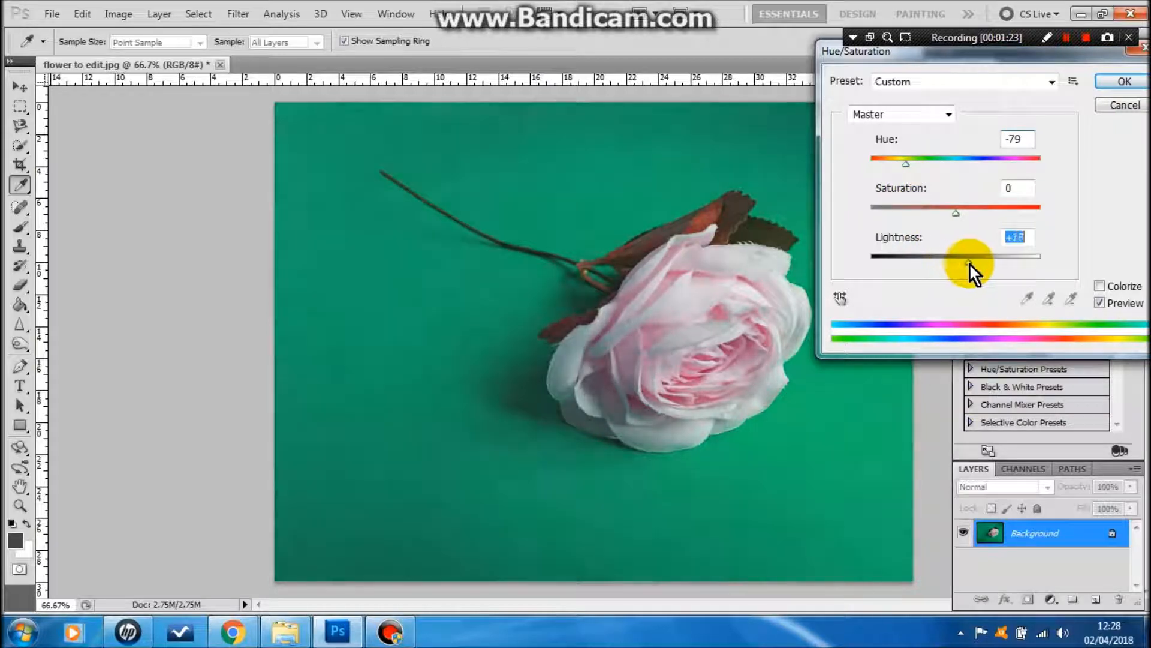
drag(969, 255, 1020, 255)
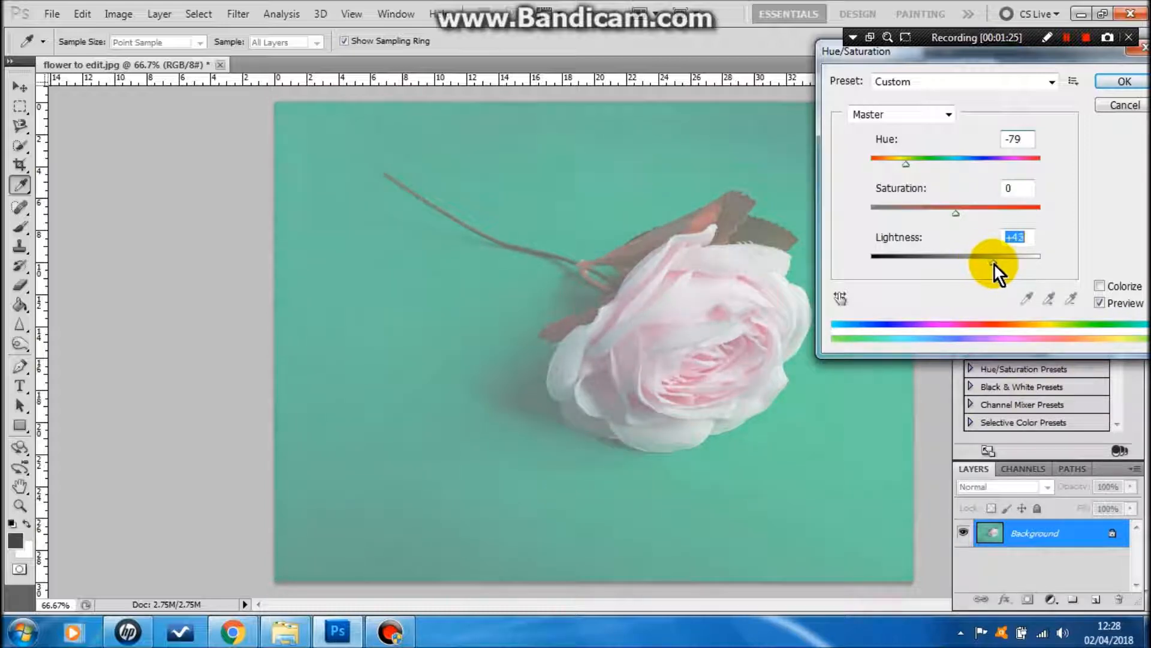
drag(1017, 255, 963, 256)
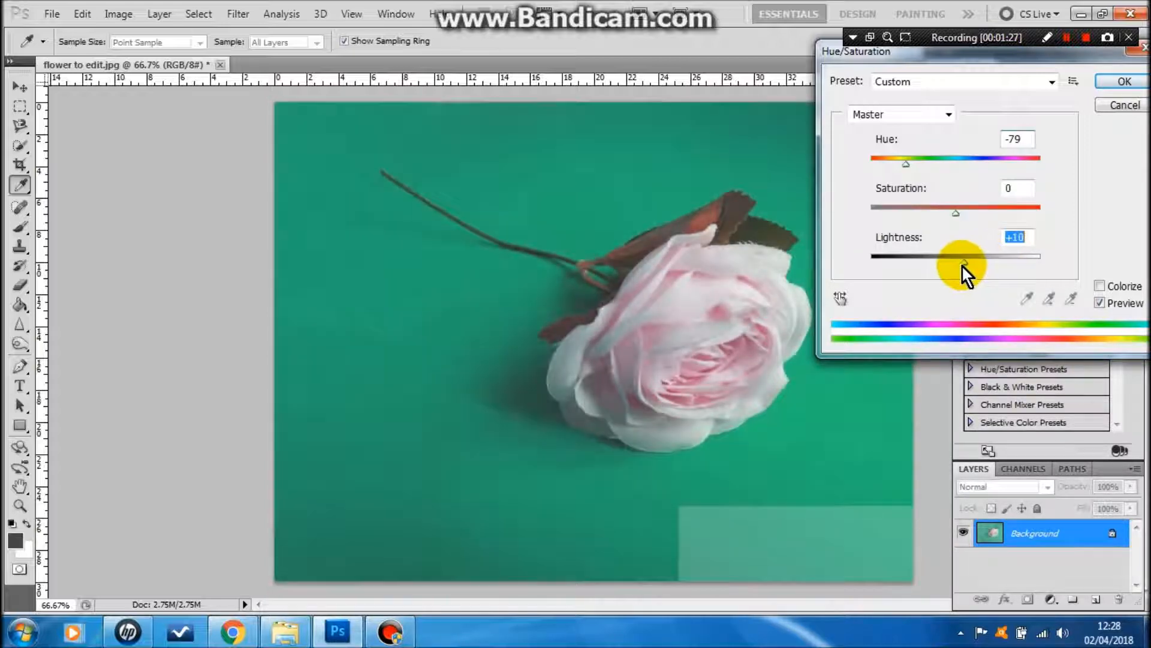
drag(966, 256, 944, 255)
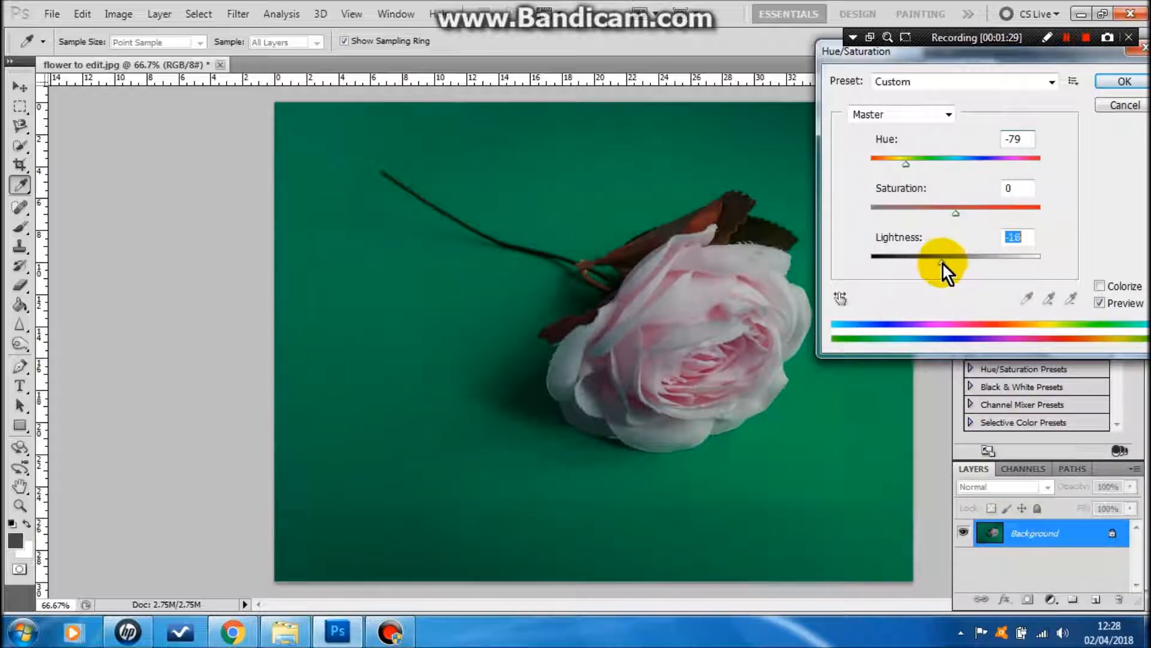
drag(944, 257, 948, 259)
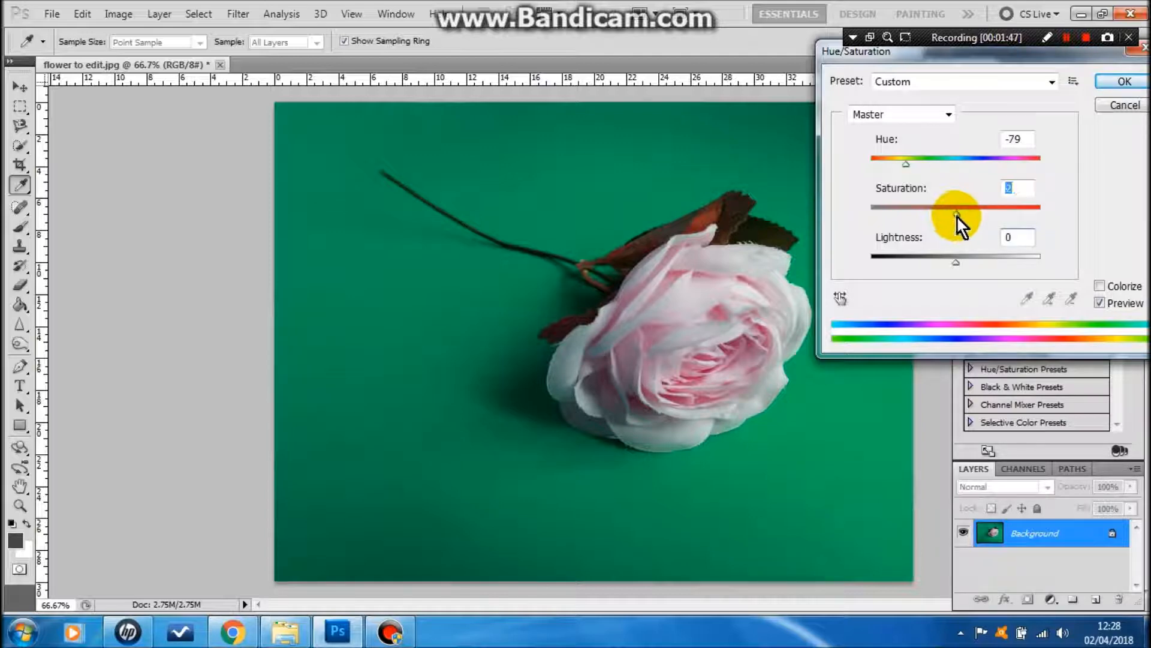
Step: Try high saturation, then drain Saturation to -100 and apply, leaving the rose black and white
drag(933, 217, 998, 217)
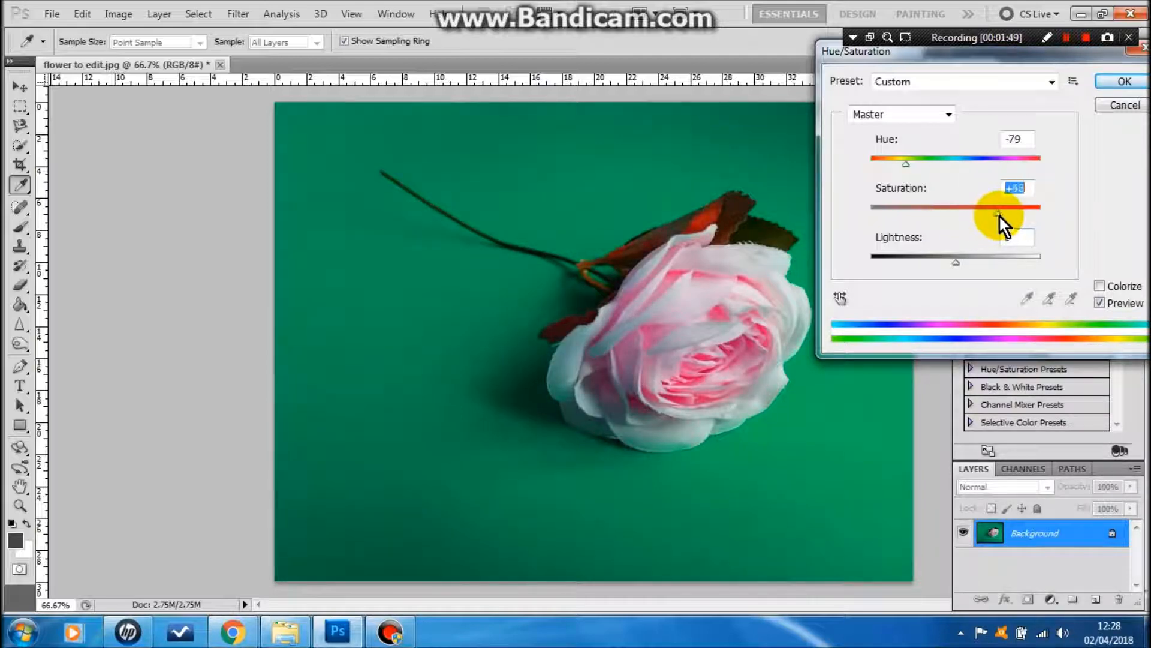
drag(1003, 214, 1020, 214)
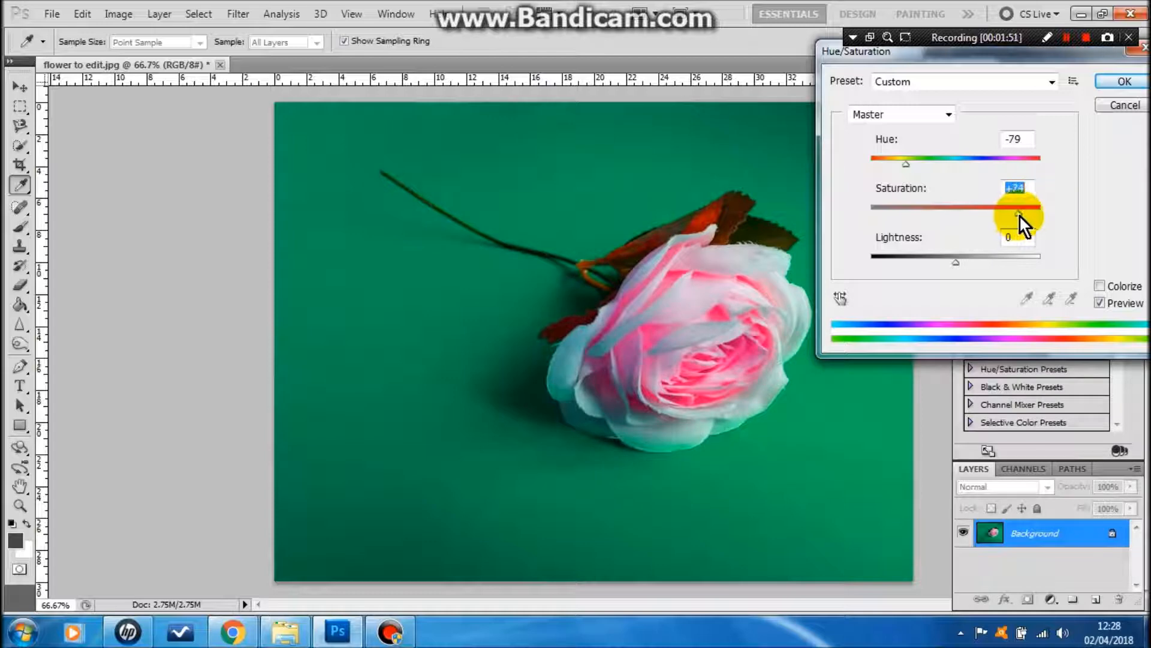
drag(1017, 217, 1035, 218)
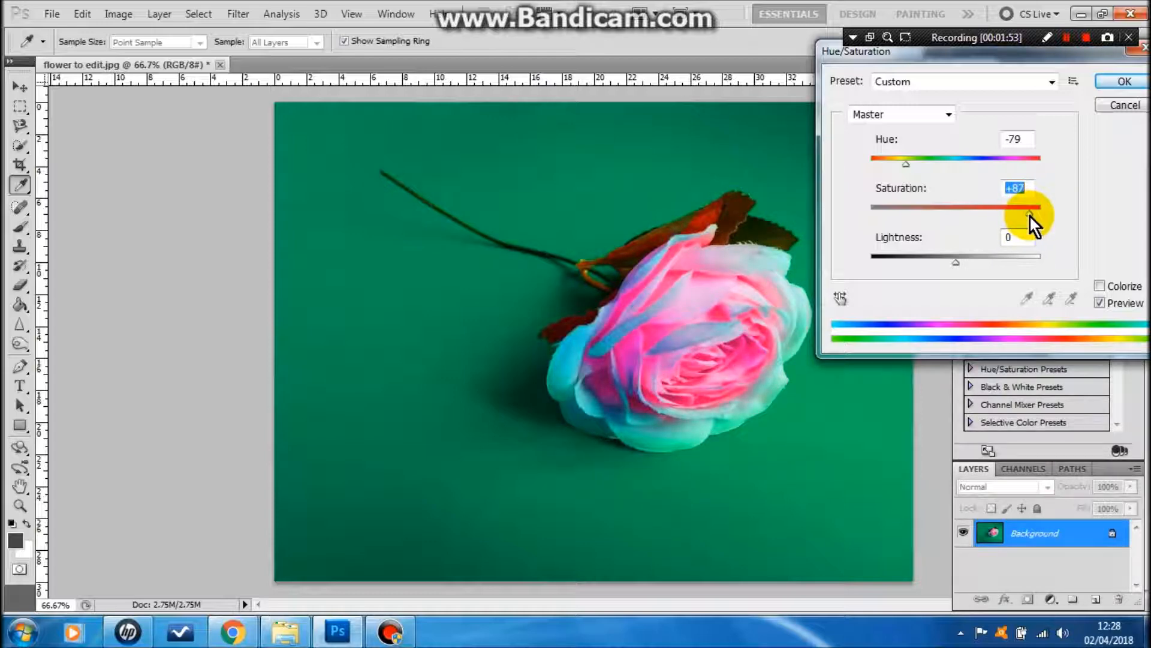
drag(1035, 213, 911, 213)
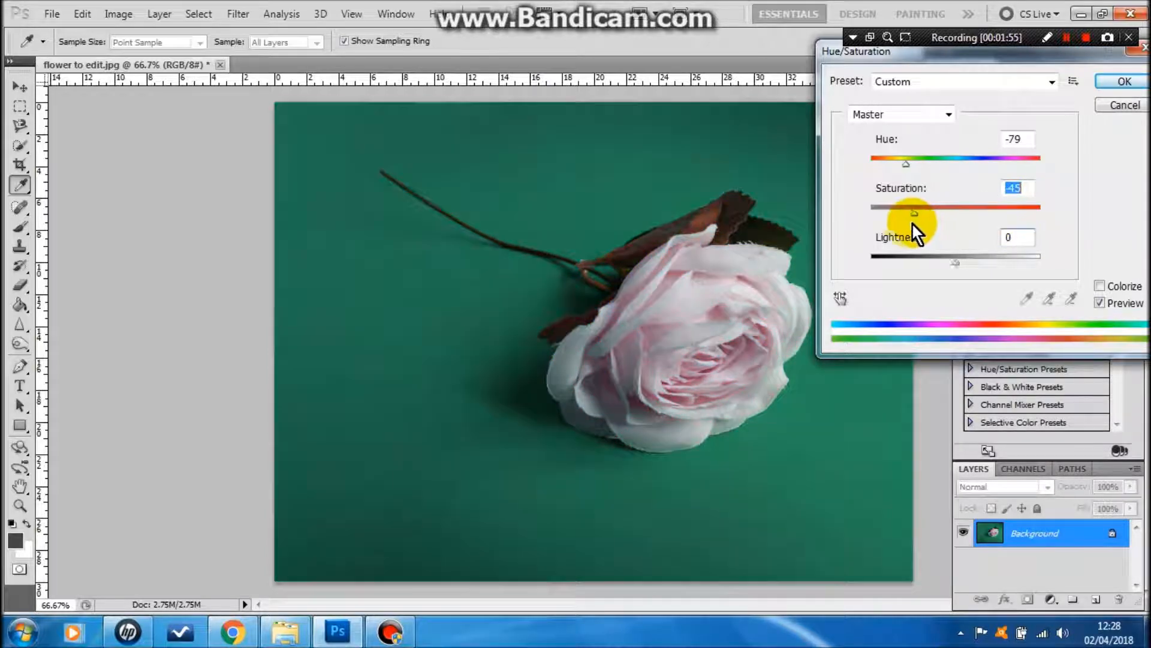
drag(914, 212, 872, 213)
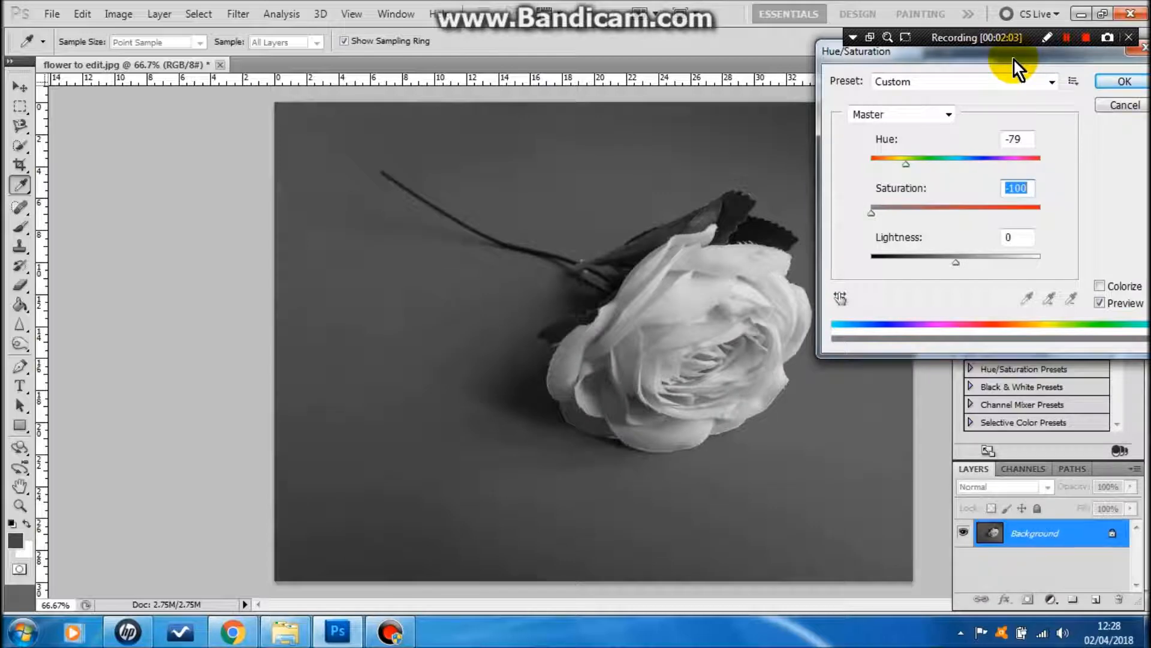
mouse_move(1108, 89)
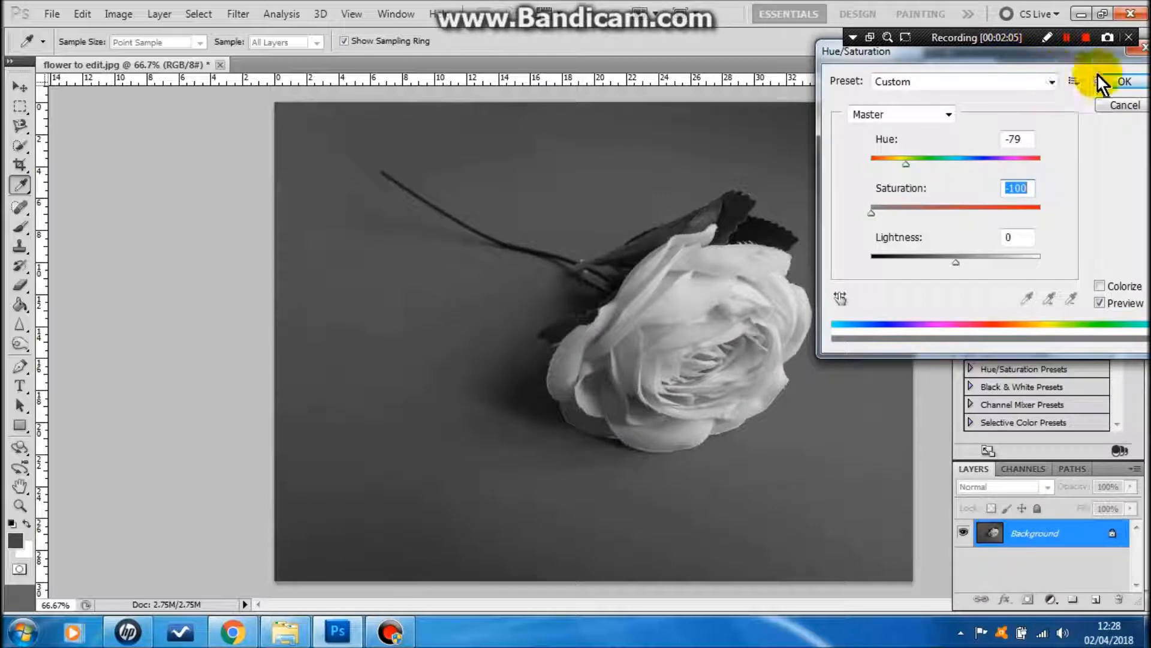
click(1120, 81)
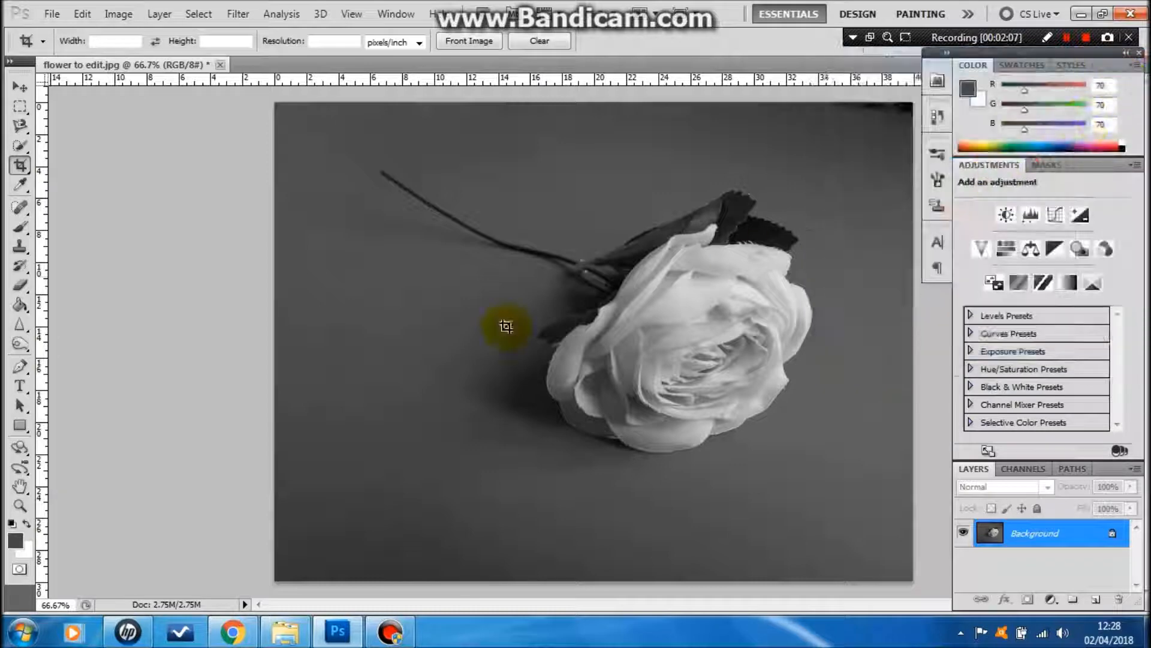
mouse_move(213, 253)
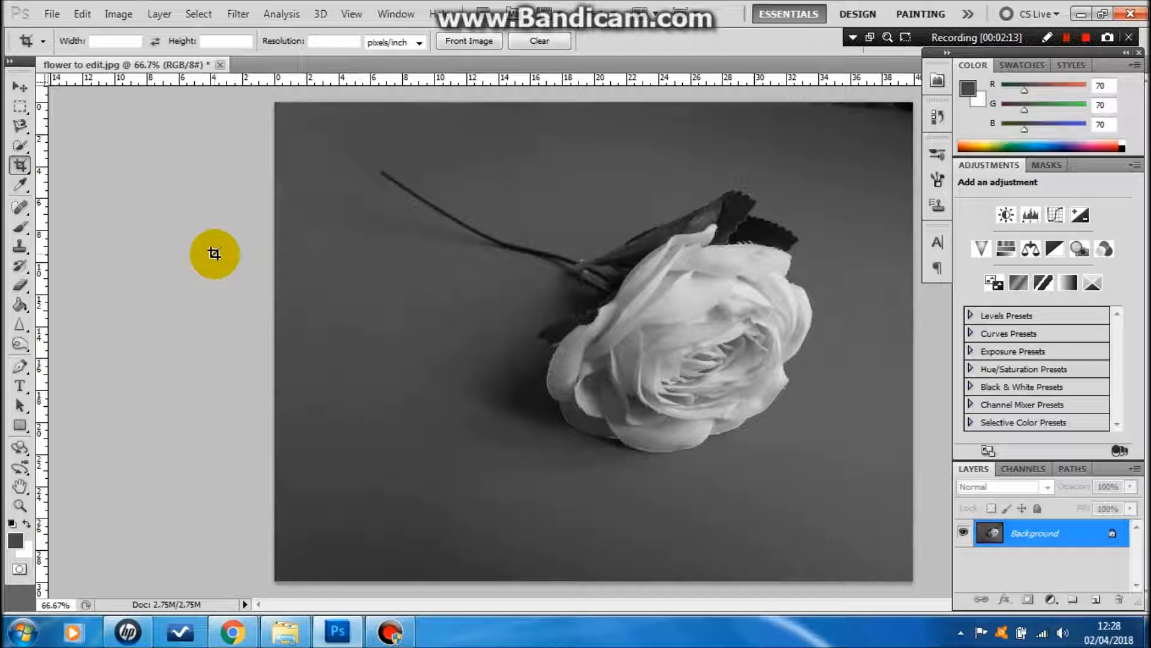
mouse_move(143, 159)
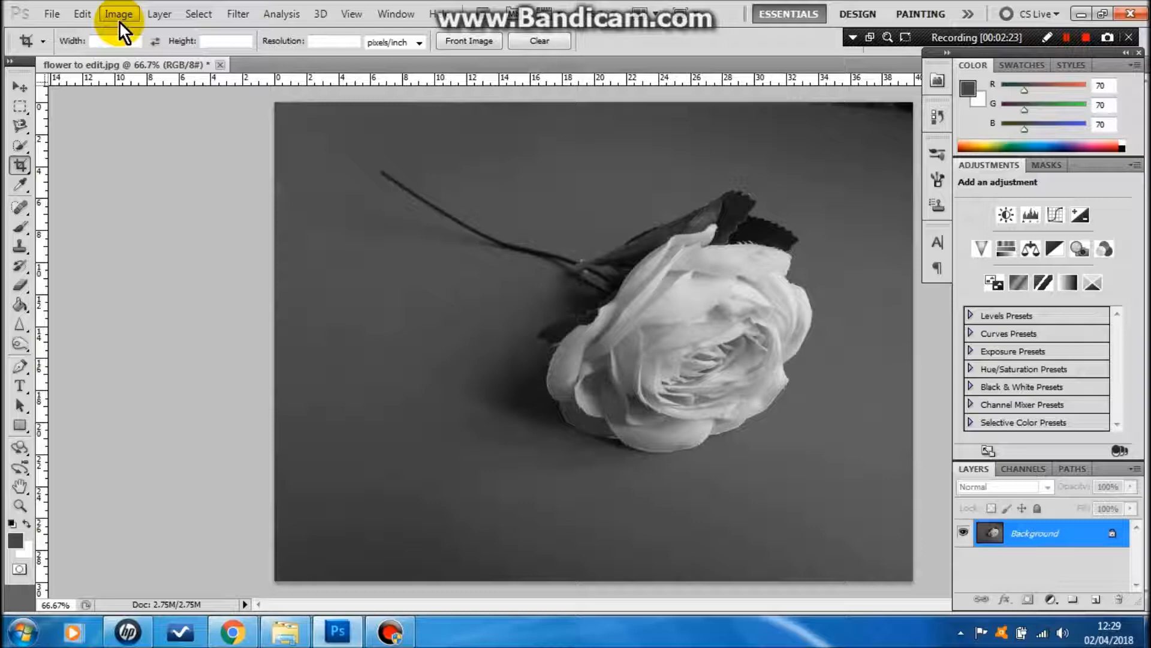
Step: Bring up the Levels adjustment via Image > Adjustments
click(117, 15)
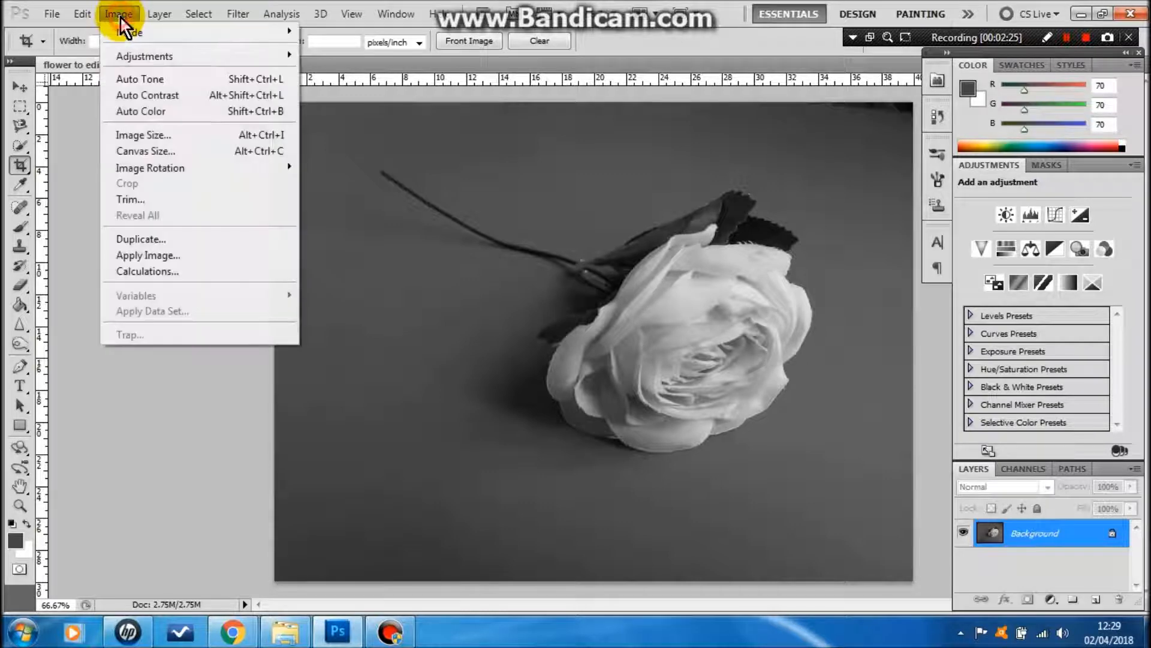
mouse_move(174, 66)
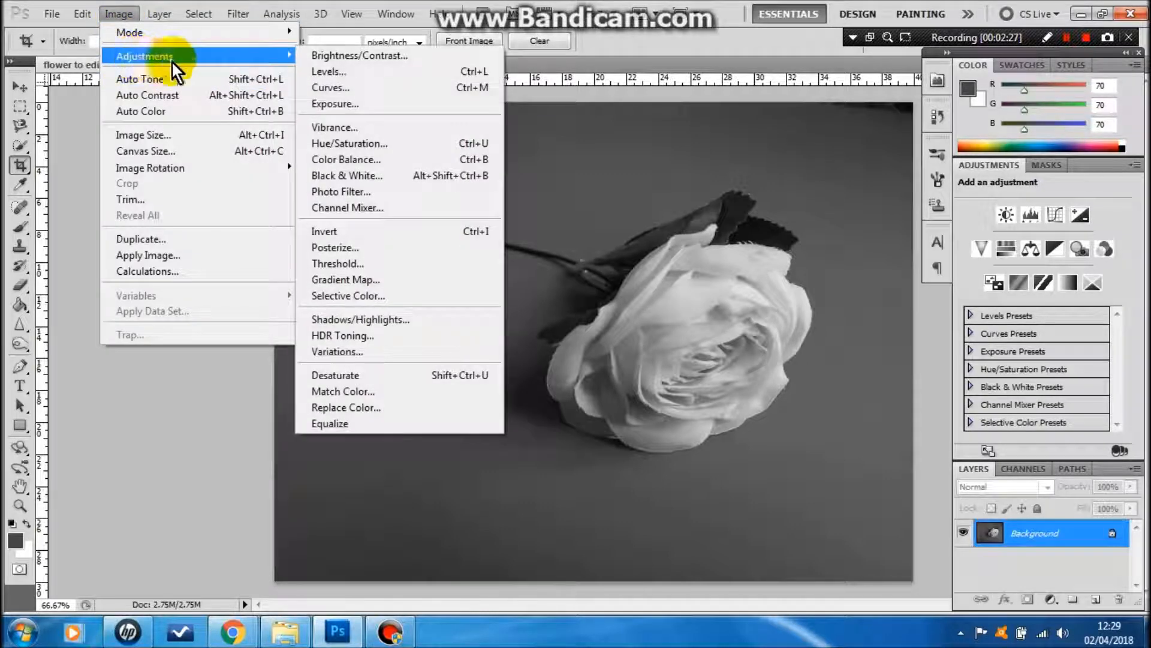
mouse_move(336, 74)
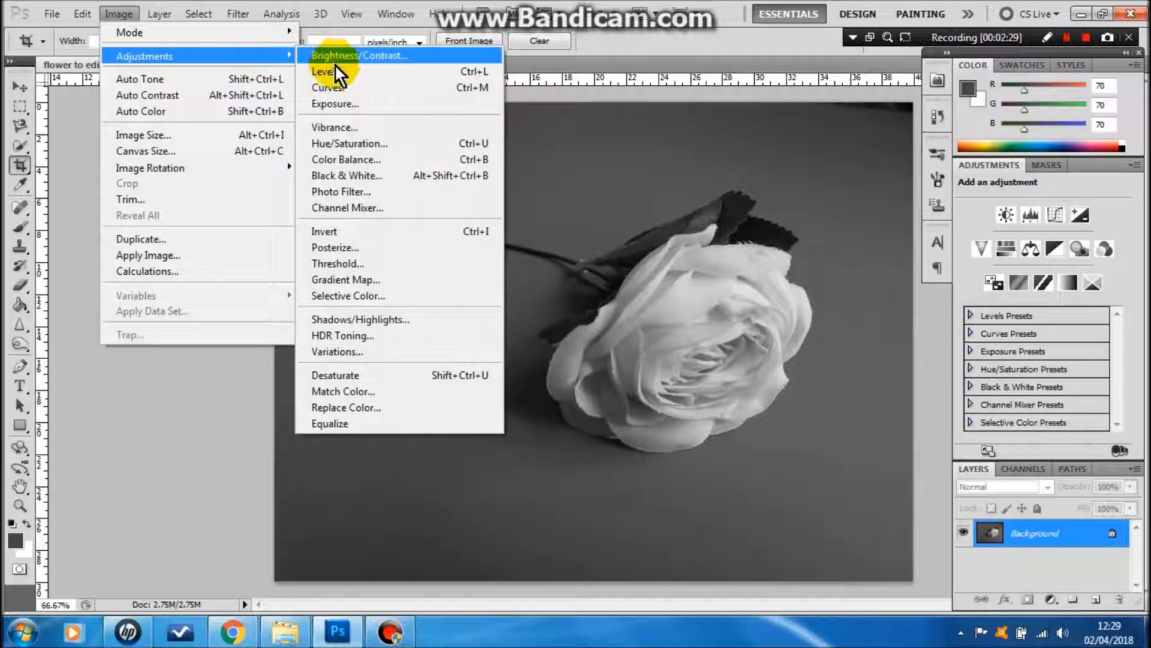
mouse_move(353, 127)
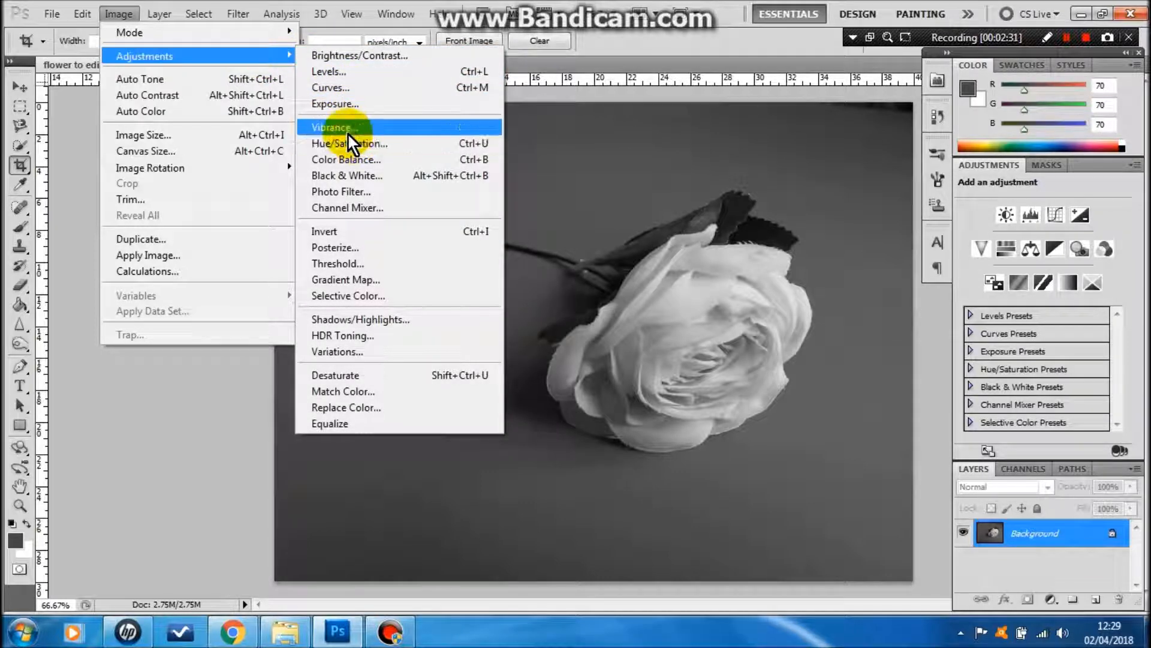
mouse_move(343, 82)
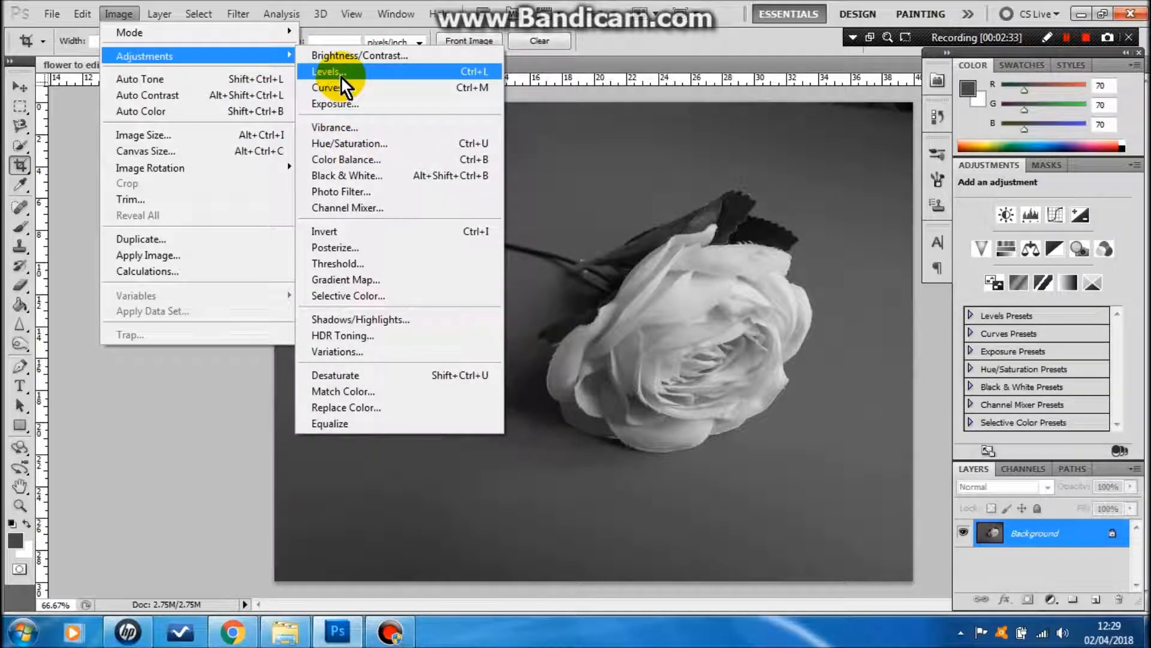
click(325, 72)
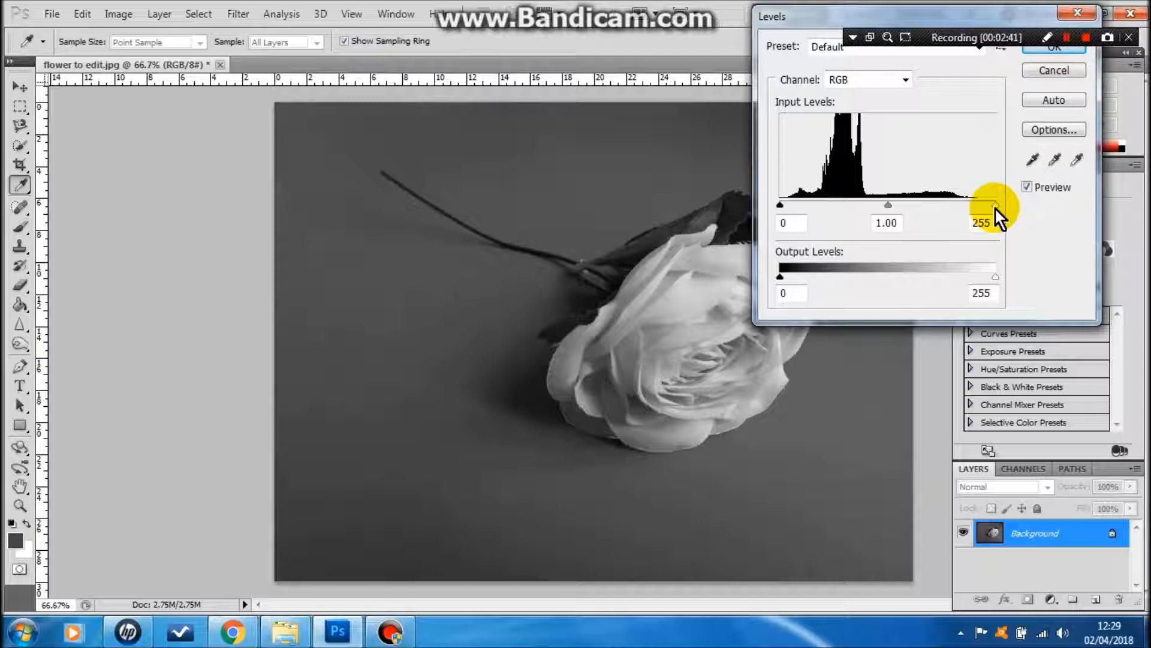
Step: Lower the Levels white input to 204 and darken the midtones to 0.73
drag(995, 205, 993, 205)
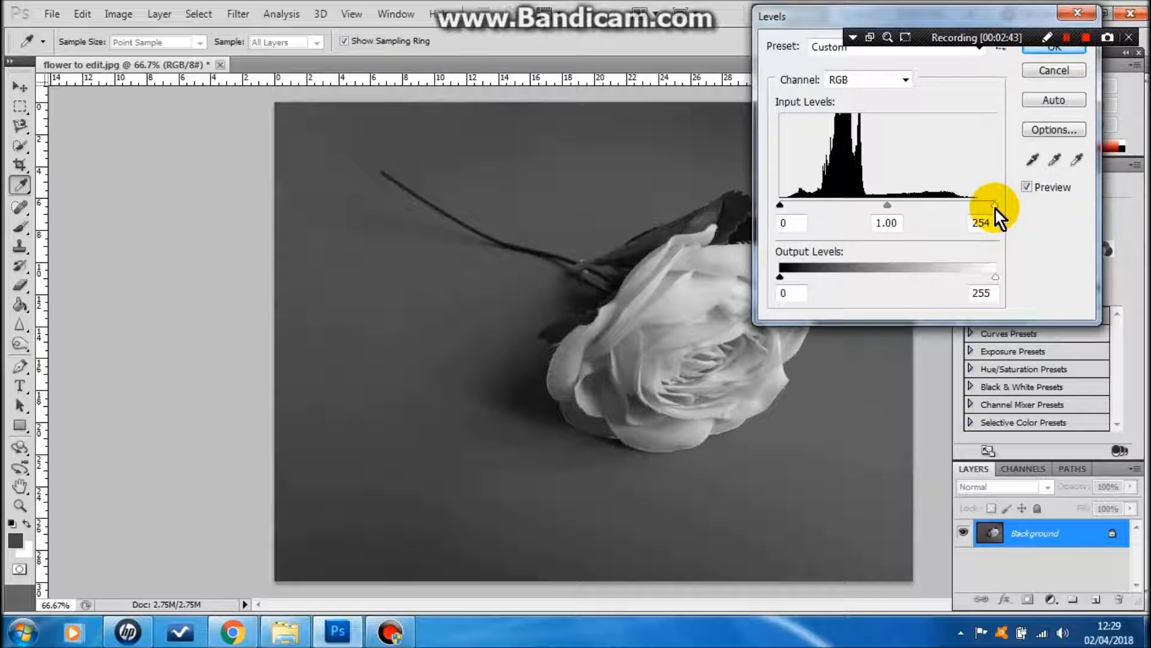
drag(995, 205, 976, 205)
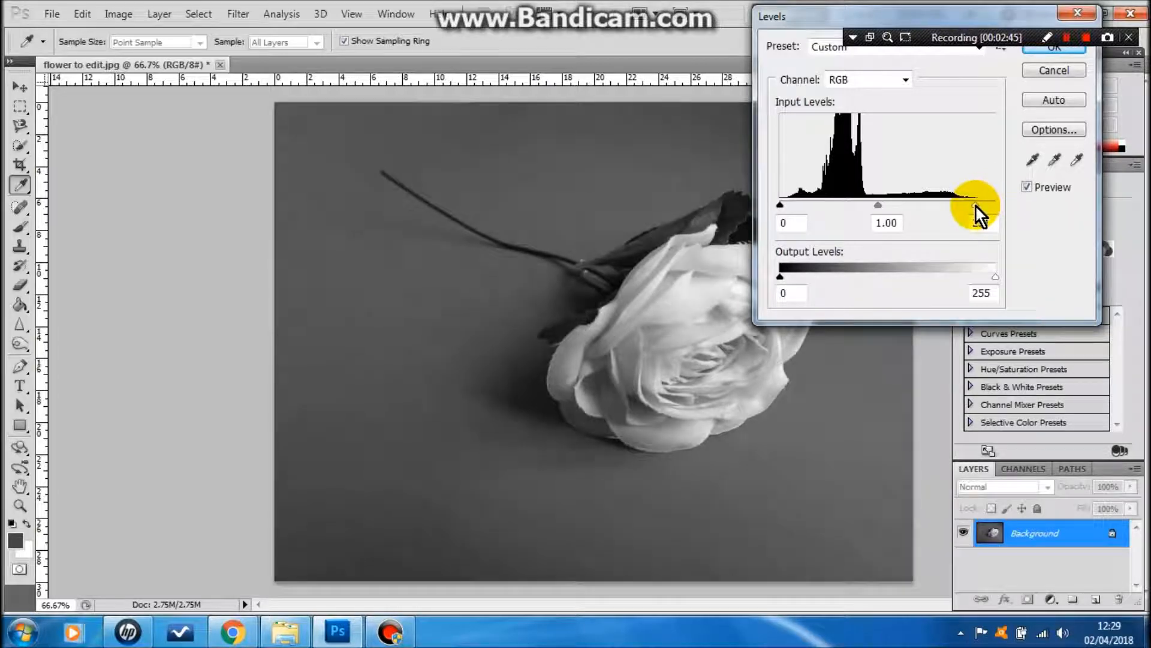
drag(995, 203, 954, 204)
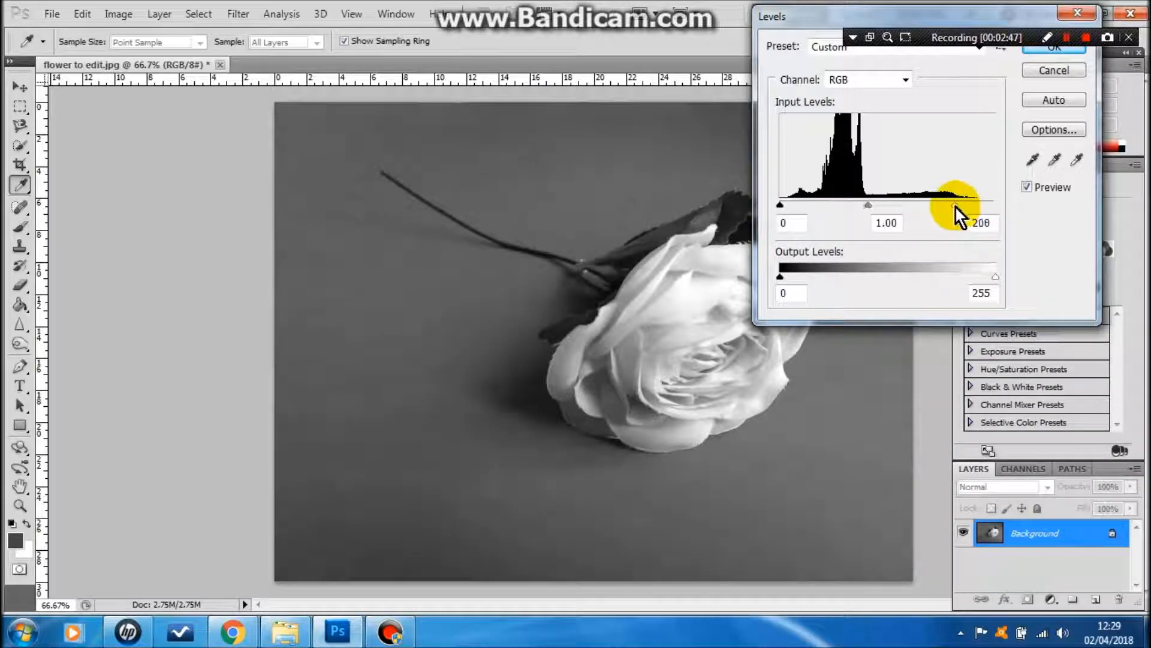
drag(954, 205, 859, 205)
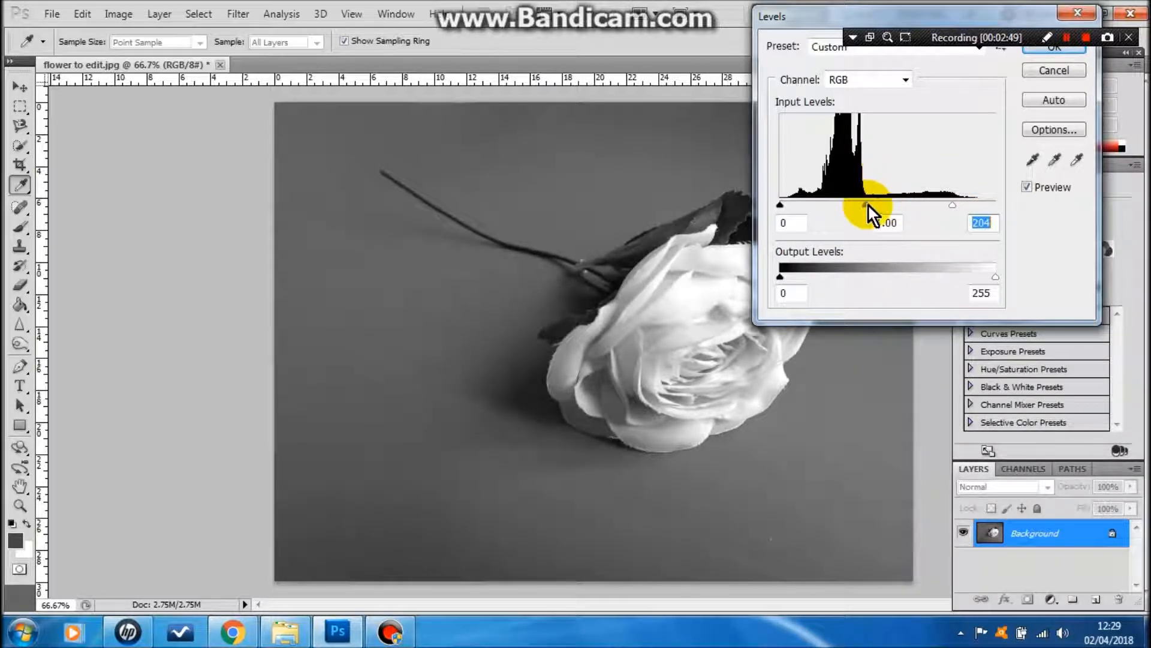
drag(866, 204, 885, 204)
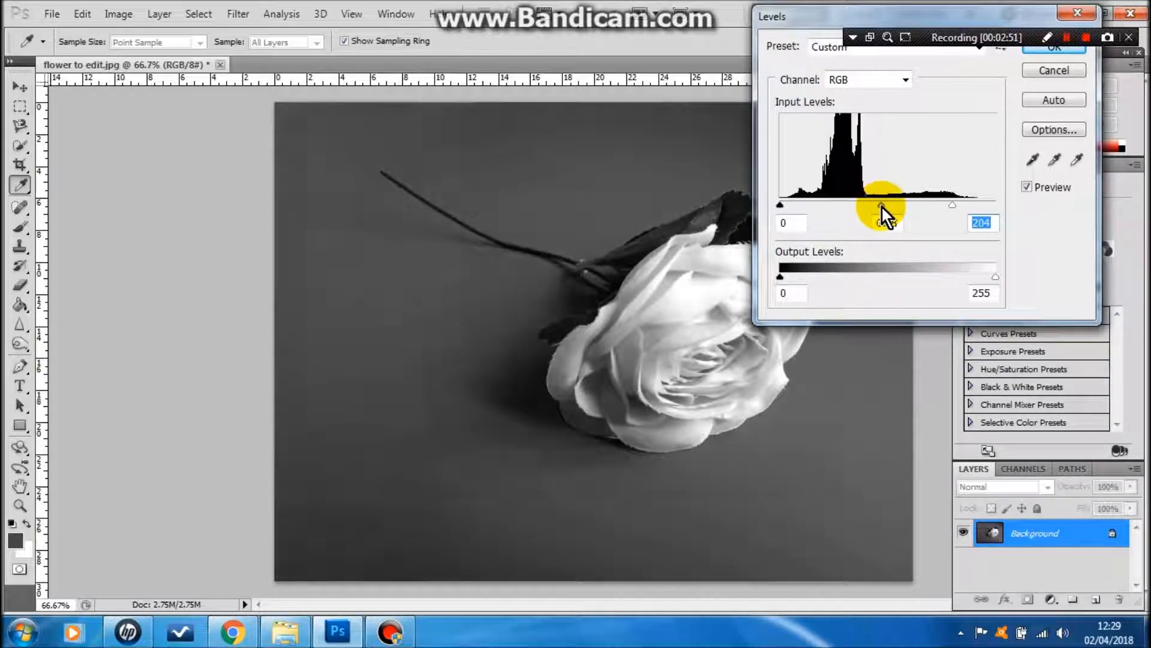
Step: Raise the Levels black input to 25 to deepen the shadows
drag(885, 204, 800, 204)
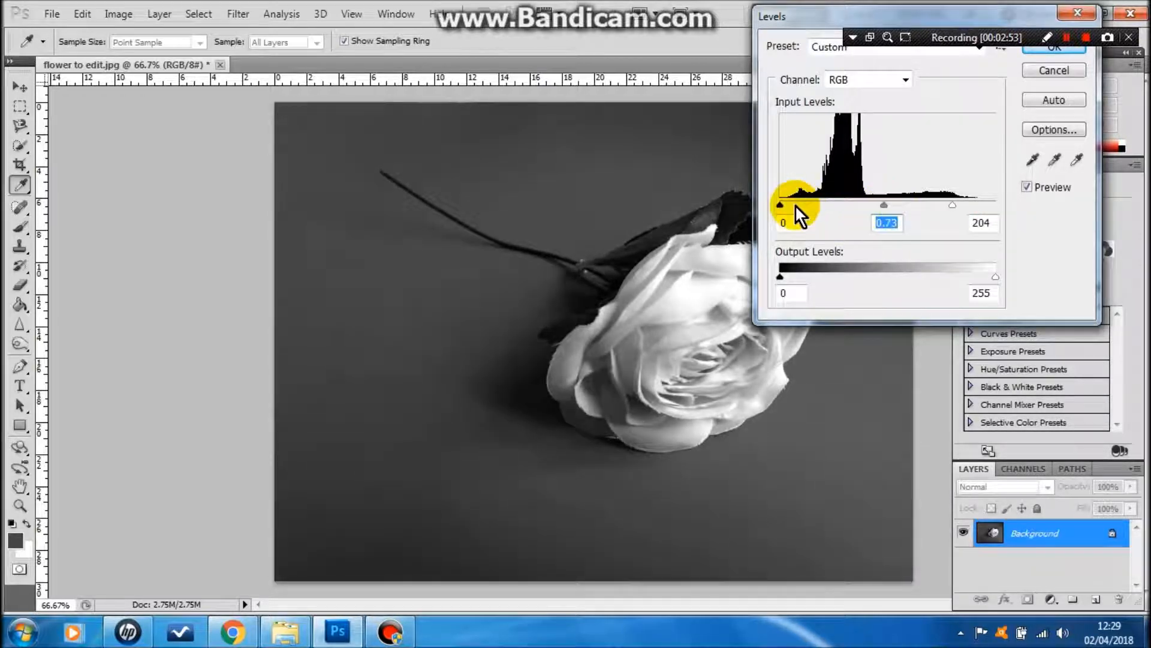
drag(780, 204, 792, 204)
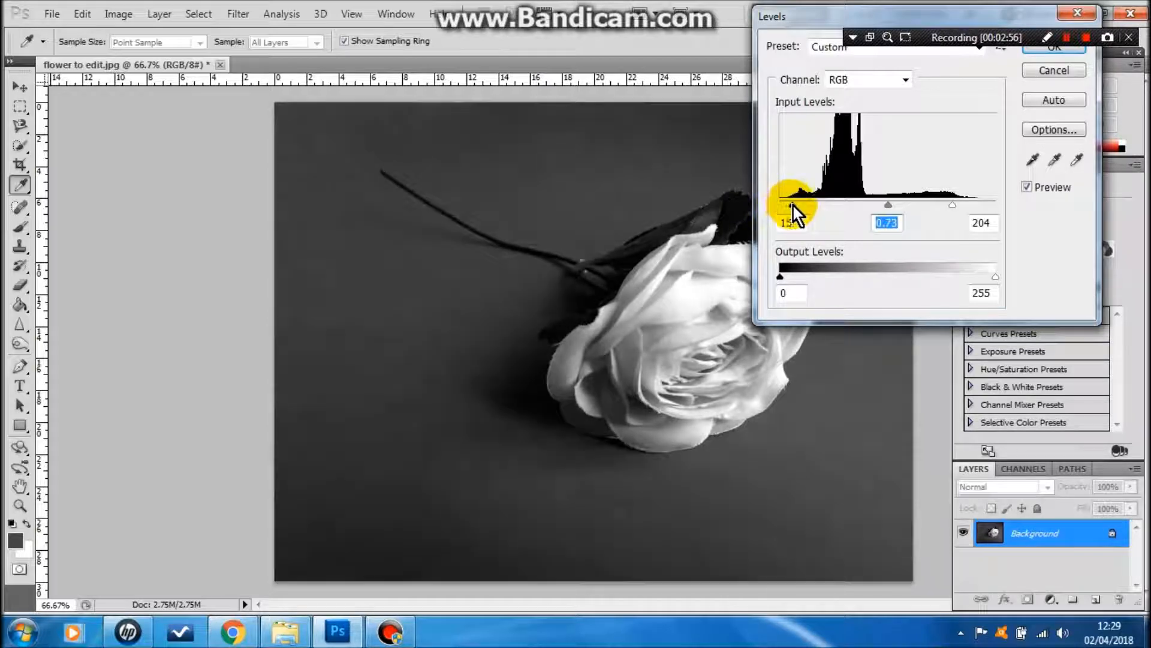
drag(789, 208, 808, 209)
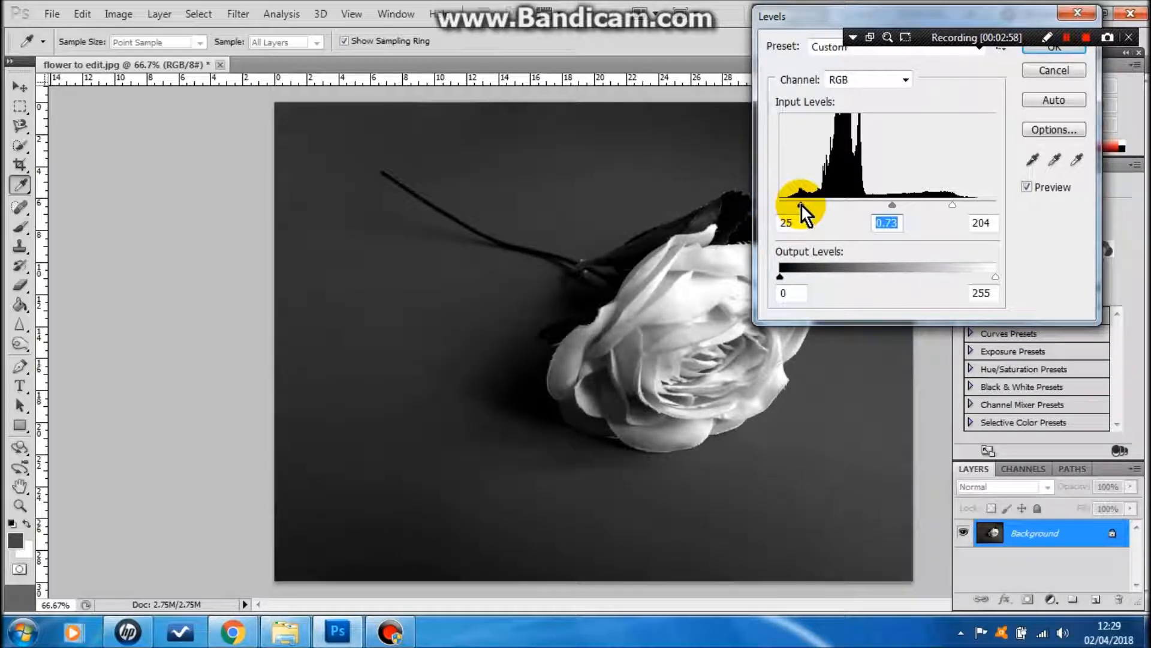
drag(802, 204, 794, 204)
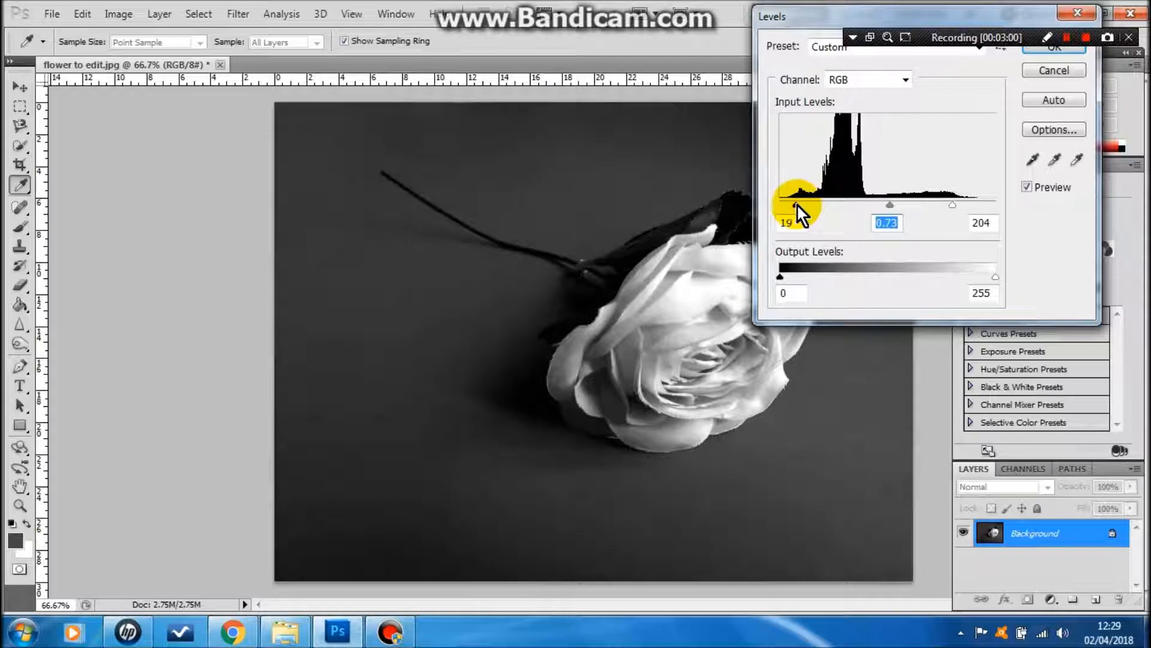
drag(787, 204, 796, 204)
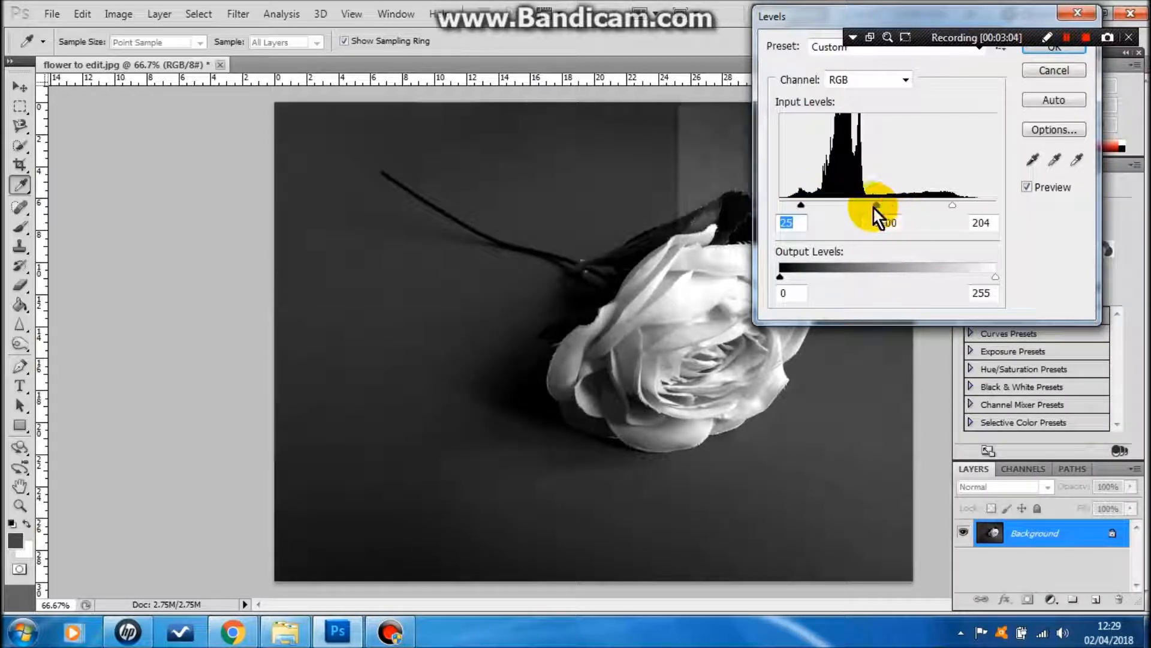
Step: Reset midtones to 1.00 and brighten highlights with white input at 157
drag(879, 205, 954, 205)
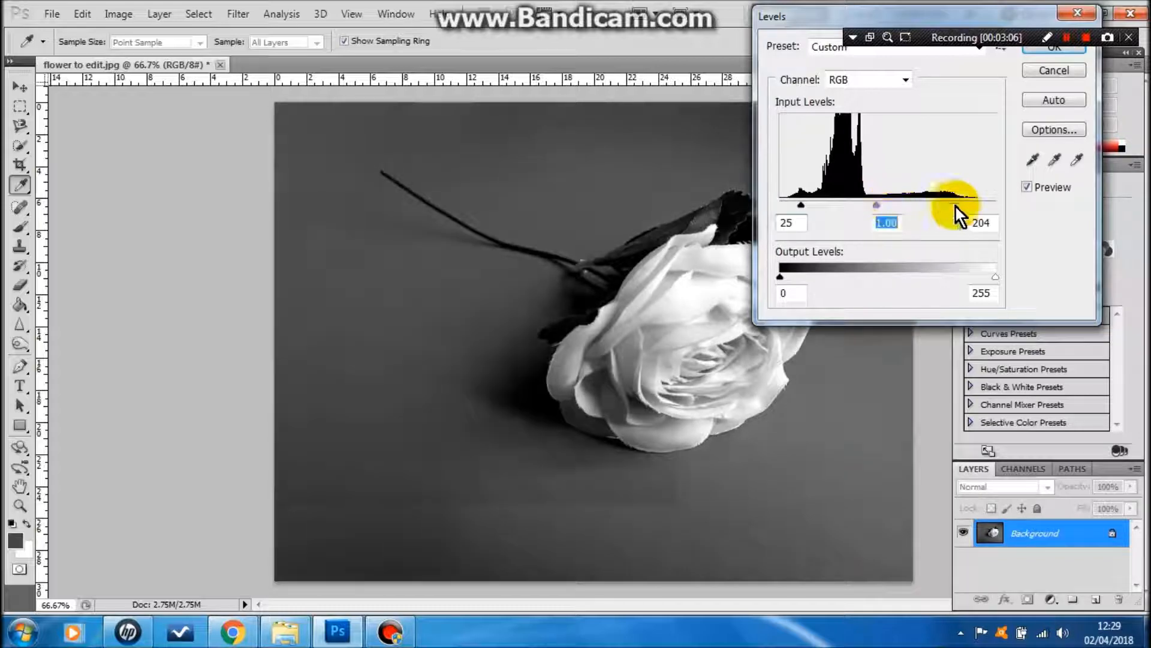
drag(958, 204, 980, 204)
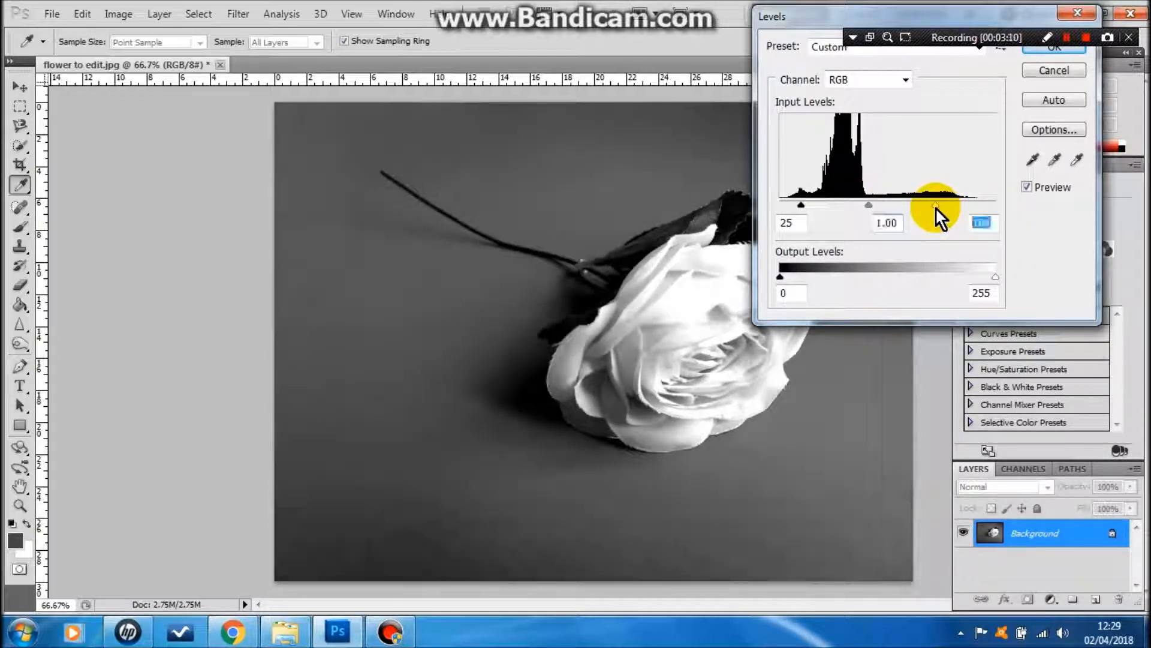
drag(938, 205, 869, 205)
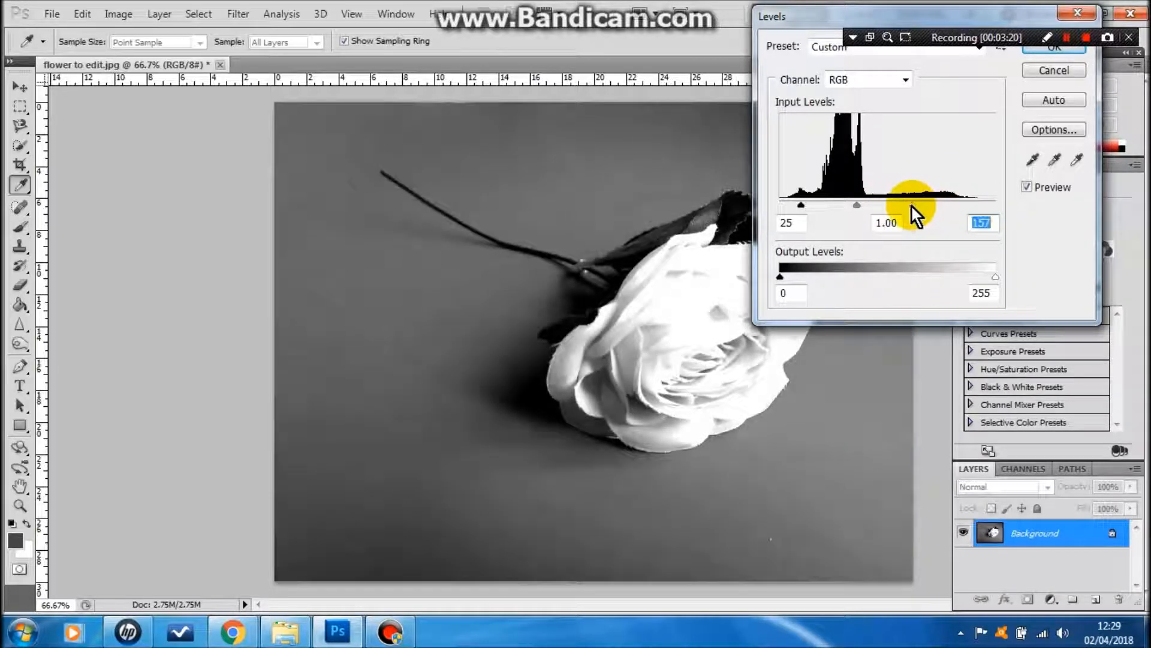
Step: Try black input near 48 and midtones 1.63, then cancel the Levels changes
drag(801, 205, 823, 205)
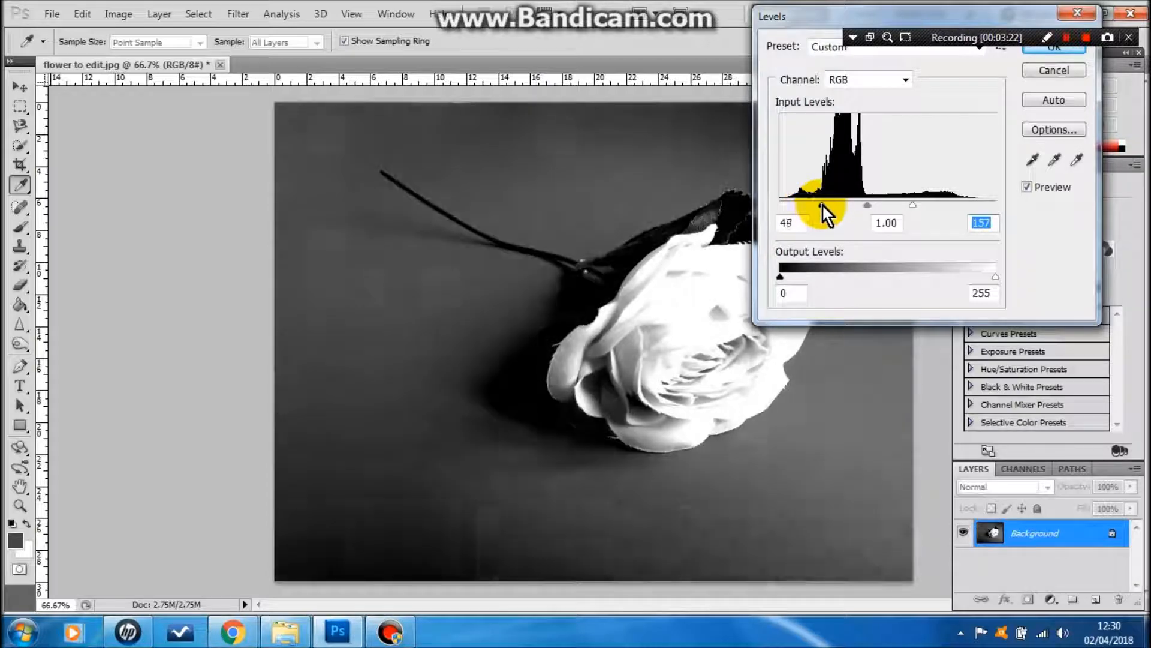
drag(867, 205, 851, 205)
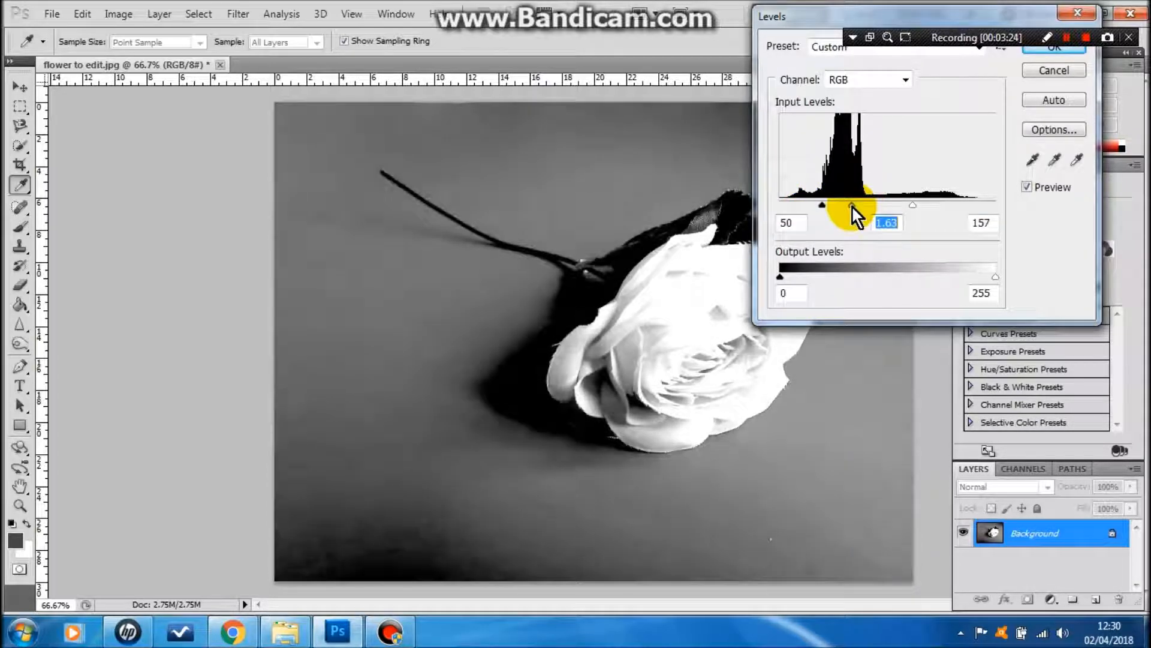
drag(851, 205, 913, 205)
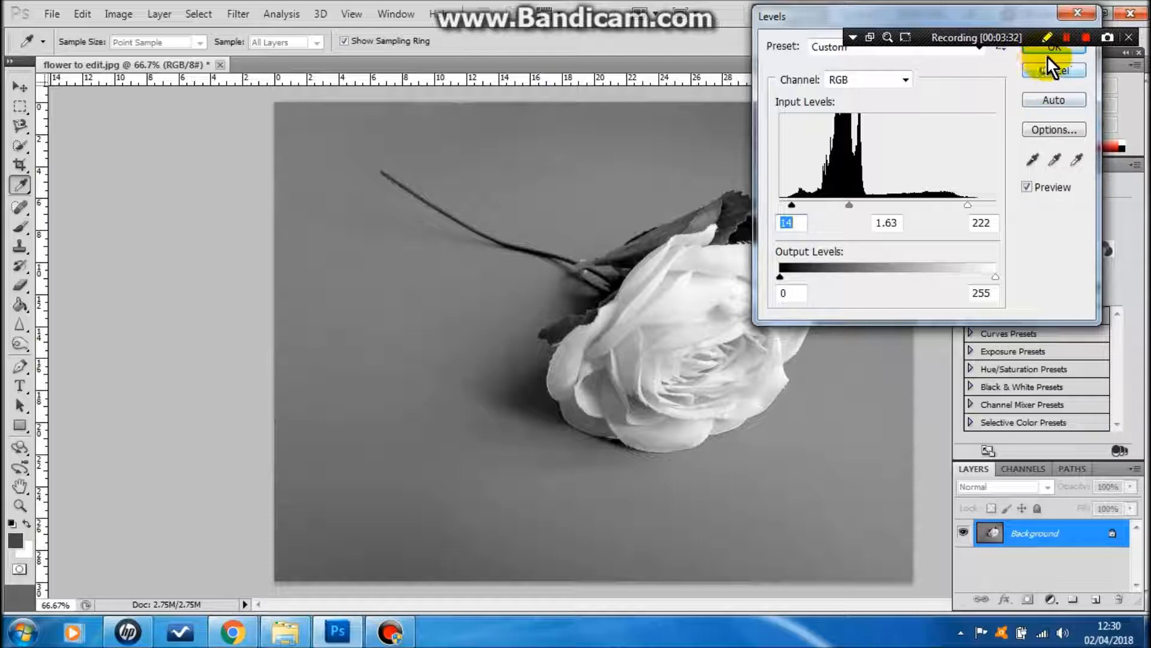
click(1053, 47)
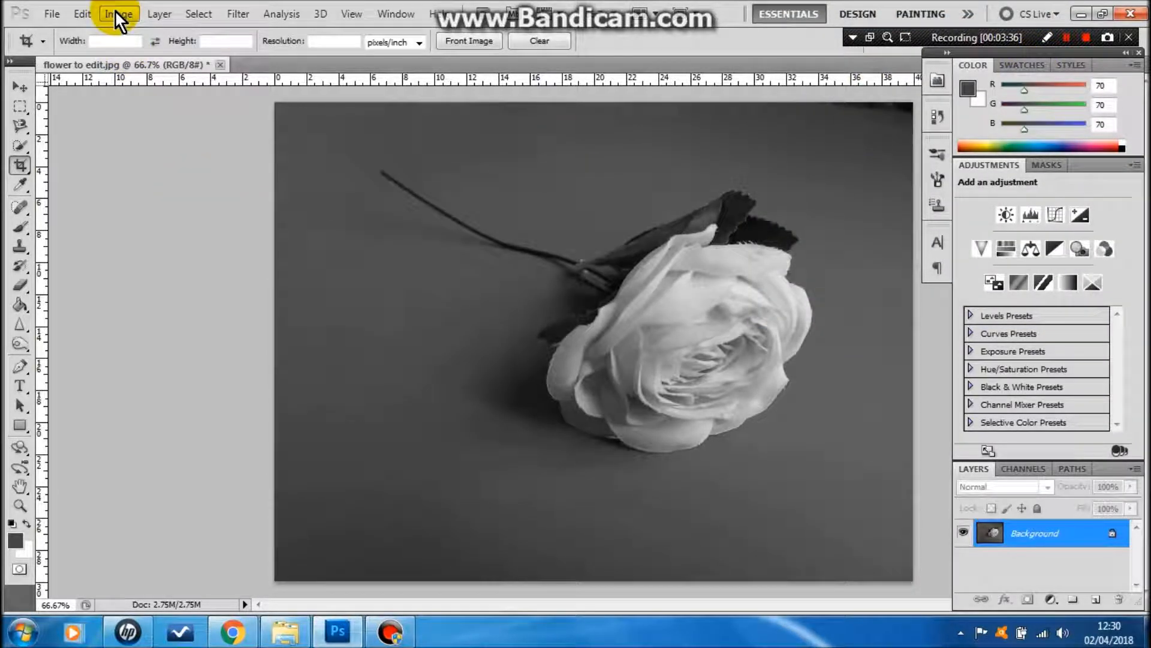
Step: Bring up the Brightness/Contrast adjustment via Image > Adjustments
click(117, 13)
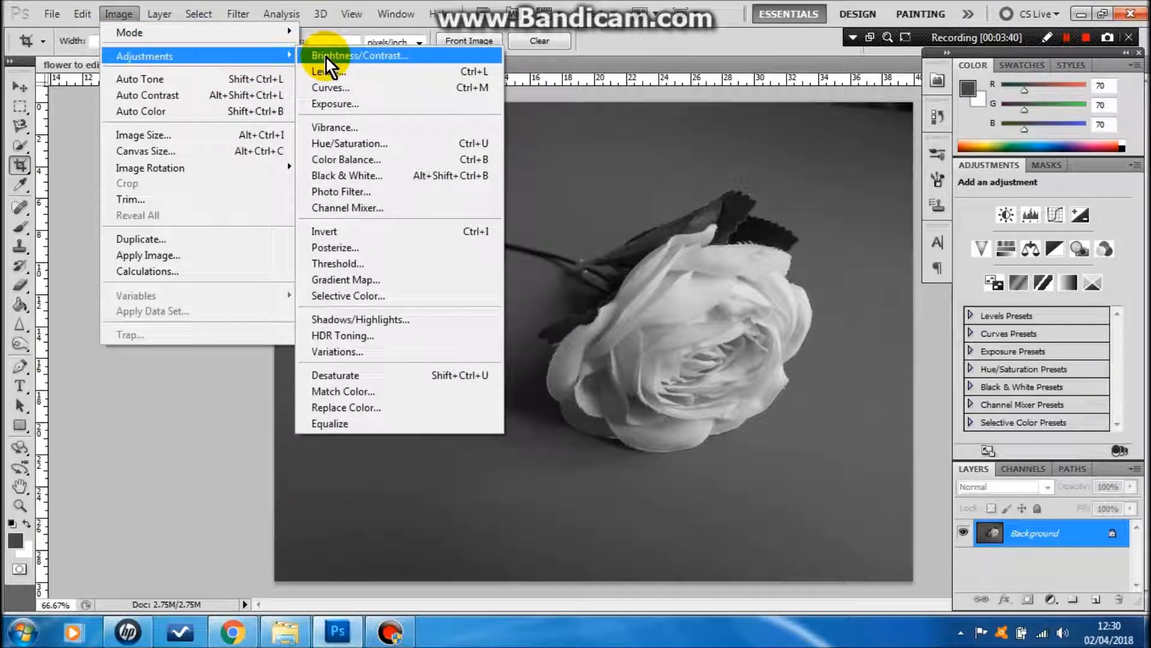
click(350, 55)
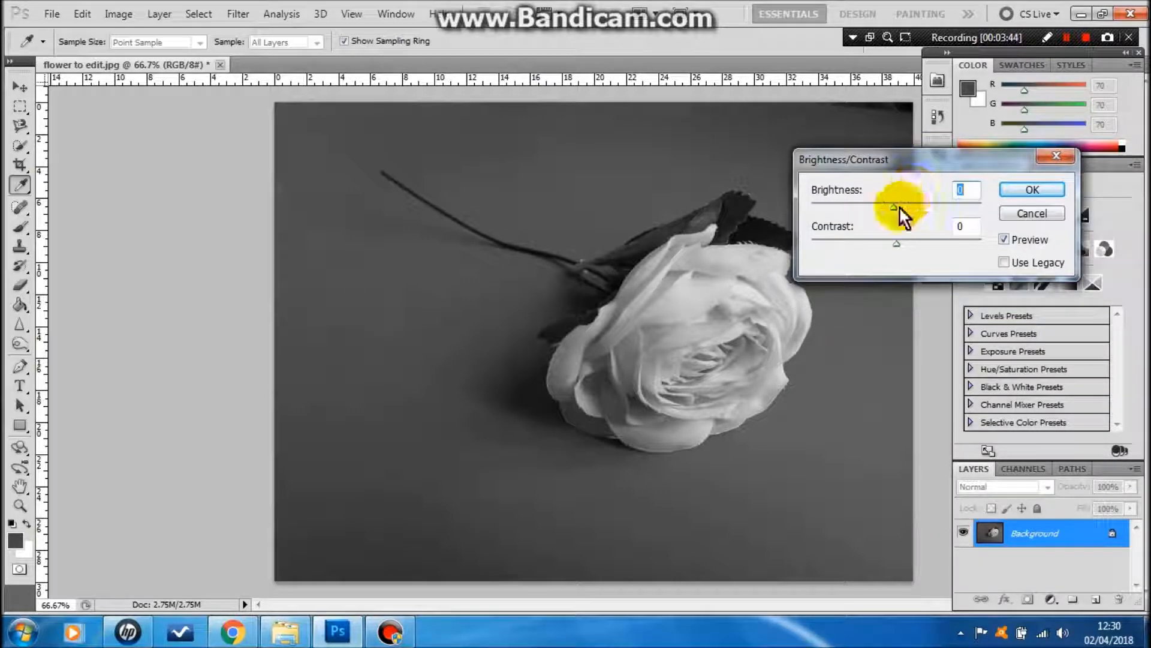
Step: Try Brightness 46, settle Contrast near 33 and apply the adjustment
drag(895, 208, 934, 207)
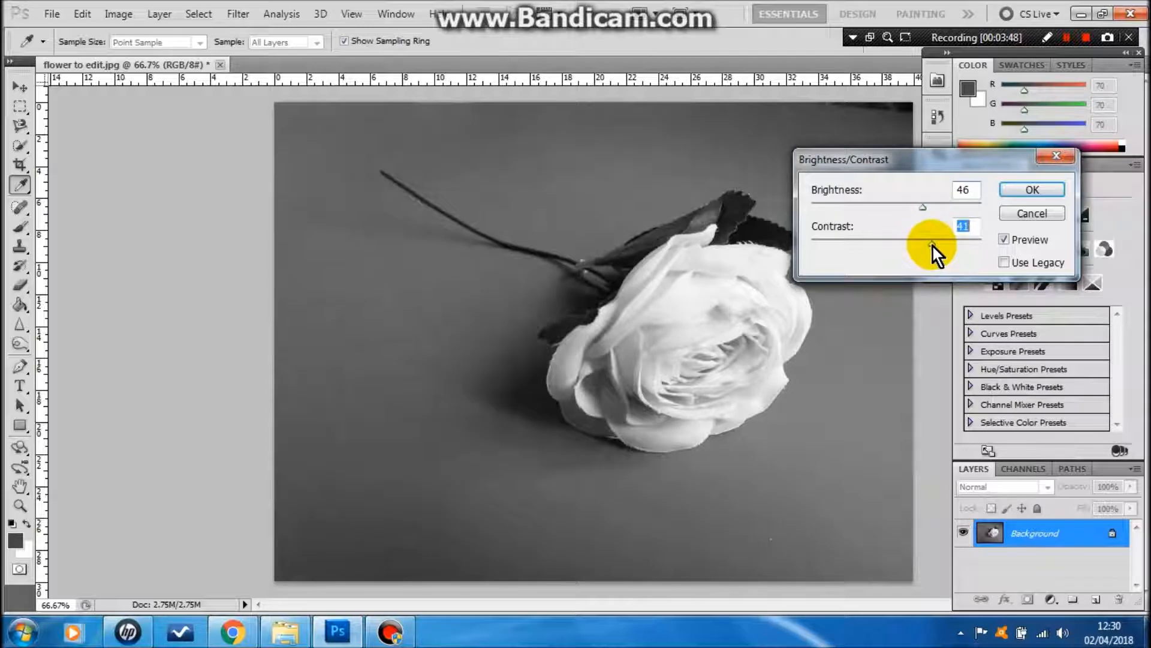
drag(933, 244, 881, 243)
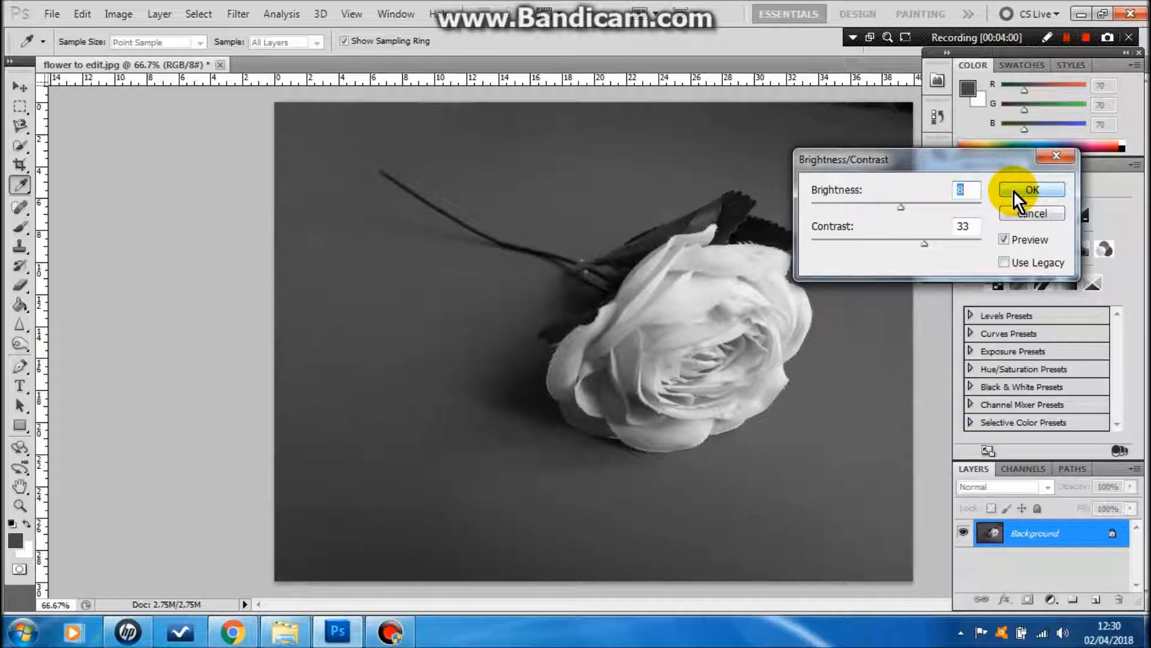
click(1031, 189)
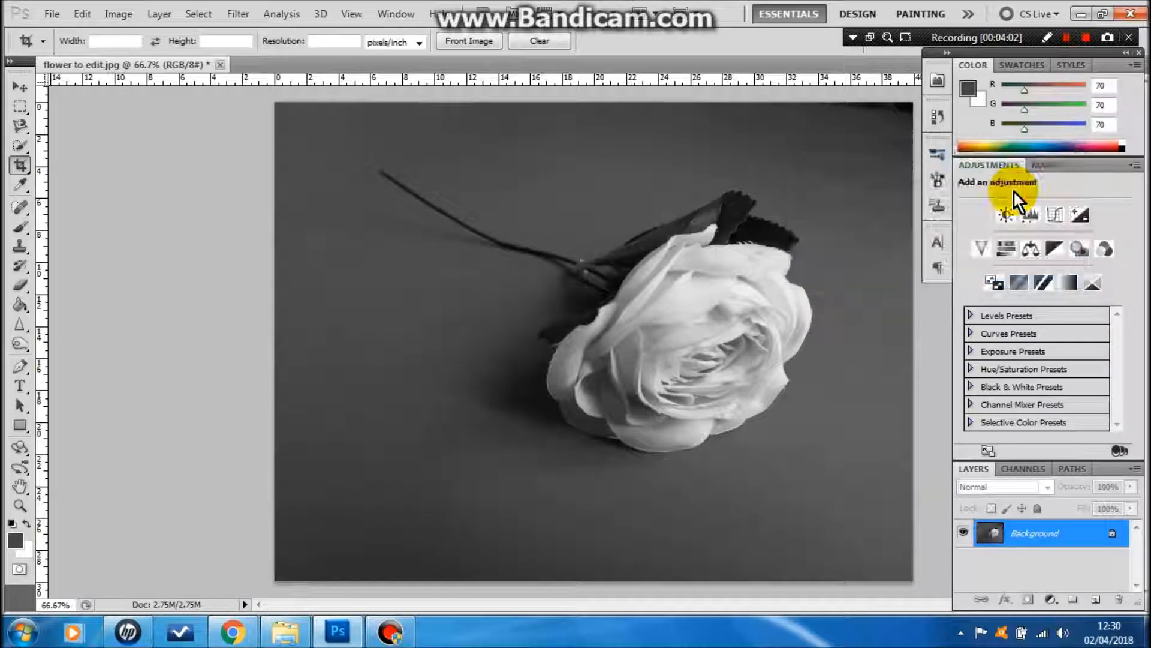
click(1071, 37)
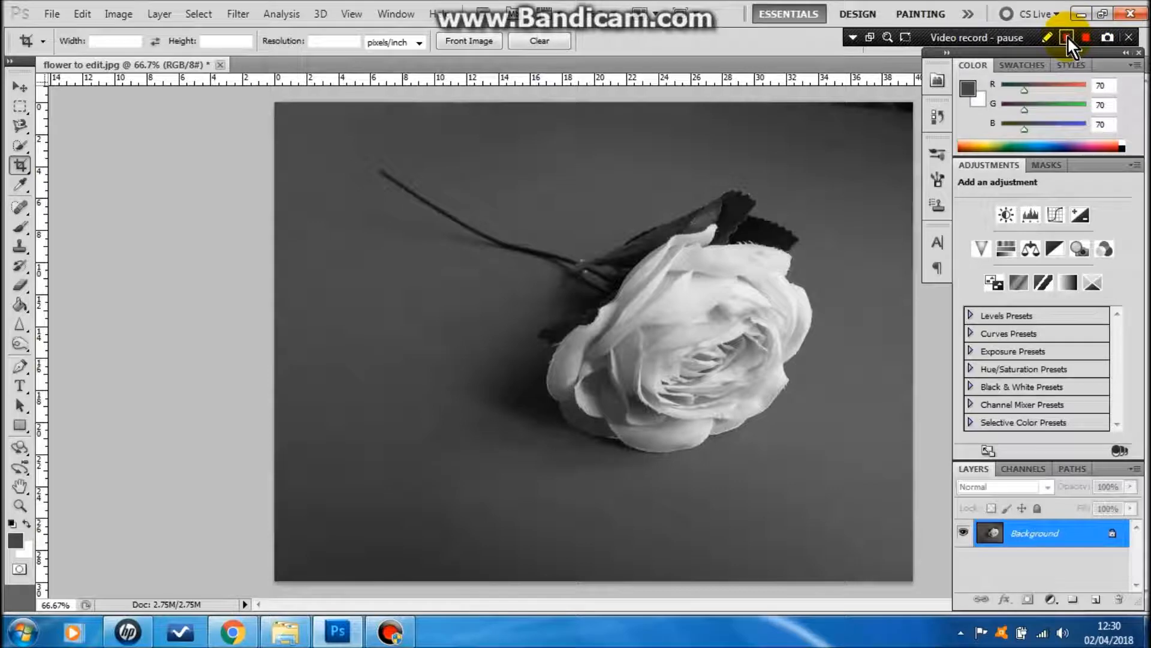